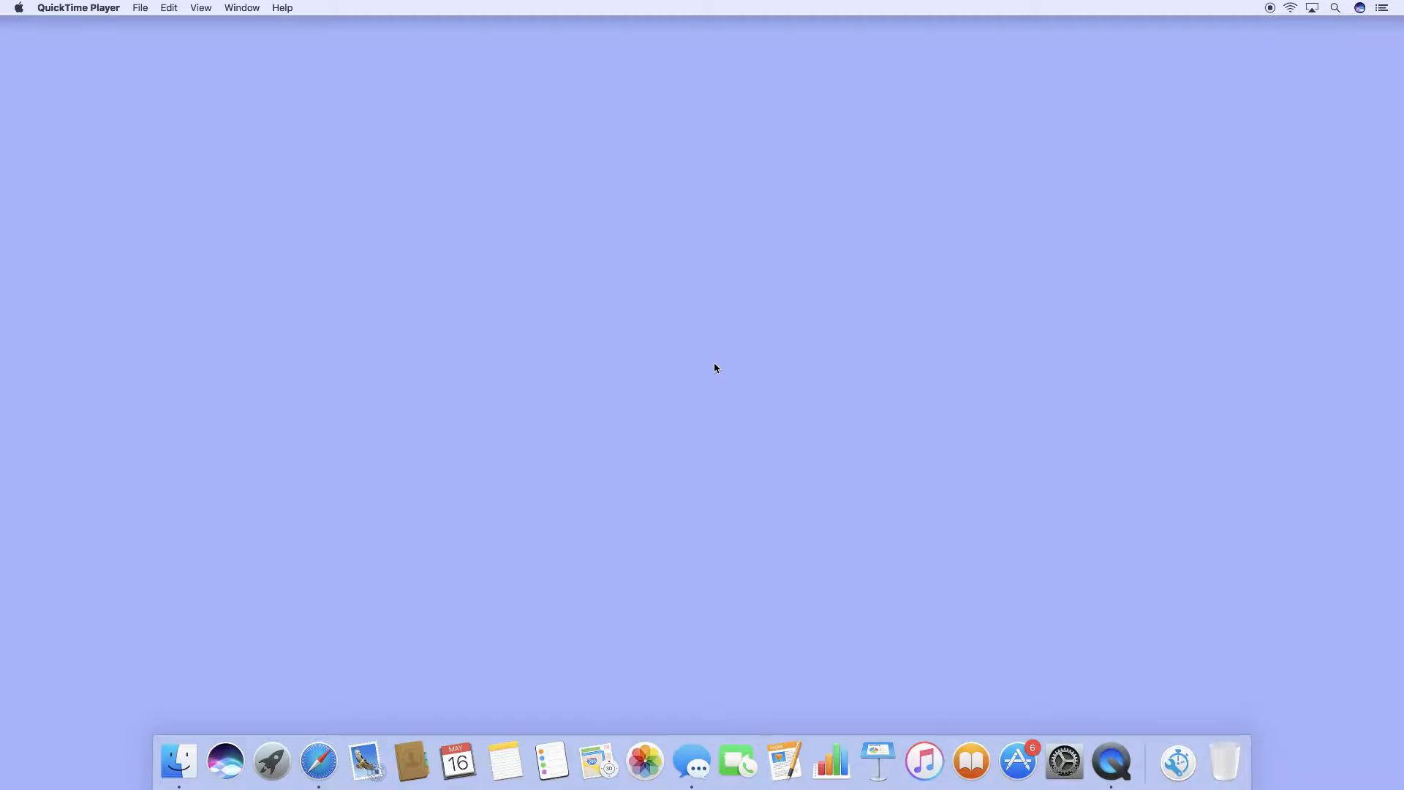
{"action": "mouse_move", "coordinate": [712, 378]}
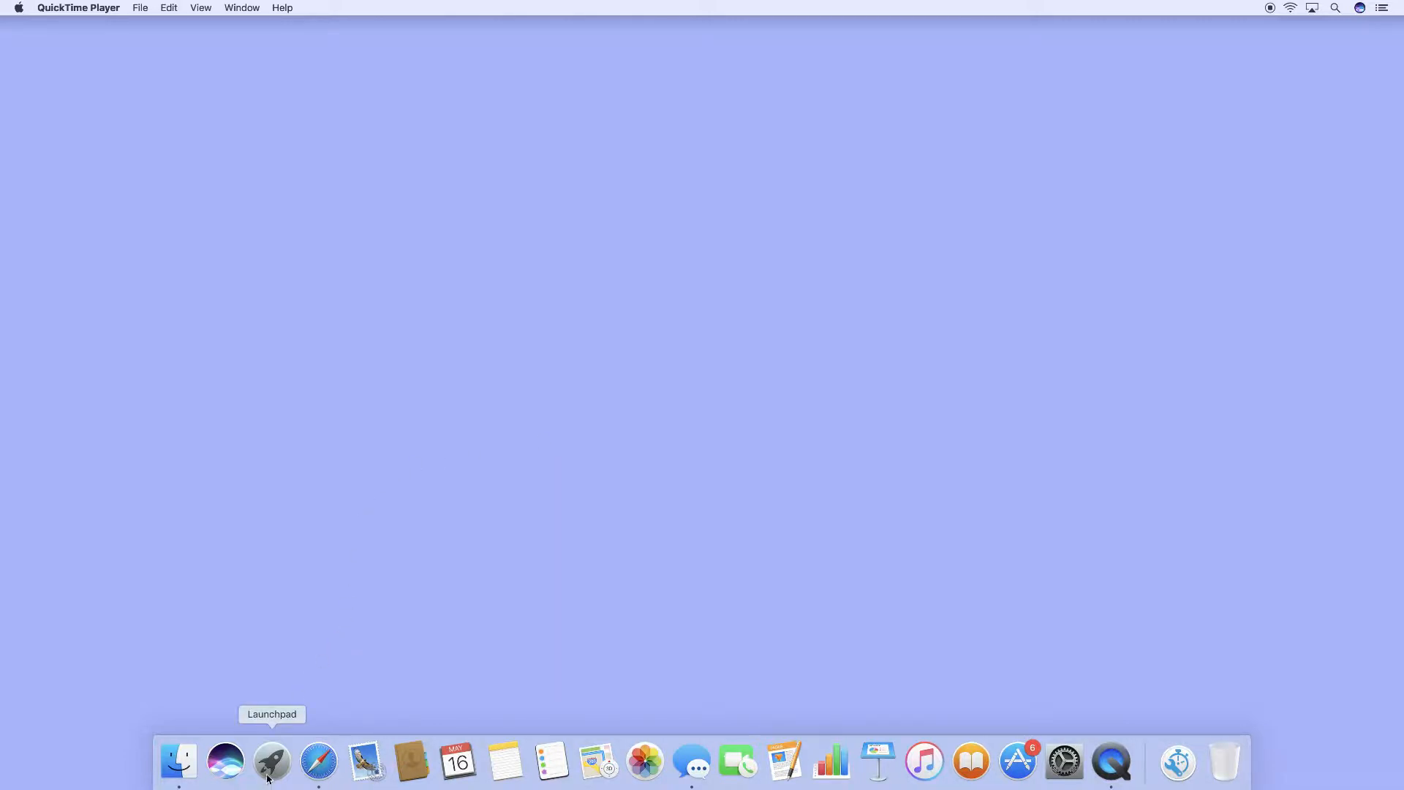
Launch HP Easy Scan from Launchpad for the HP OfficeJet Pro 7740
{"action": "left_click", "coordinate": [272, 763]}
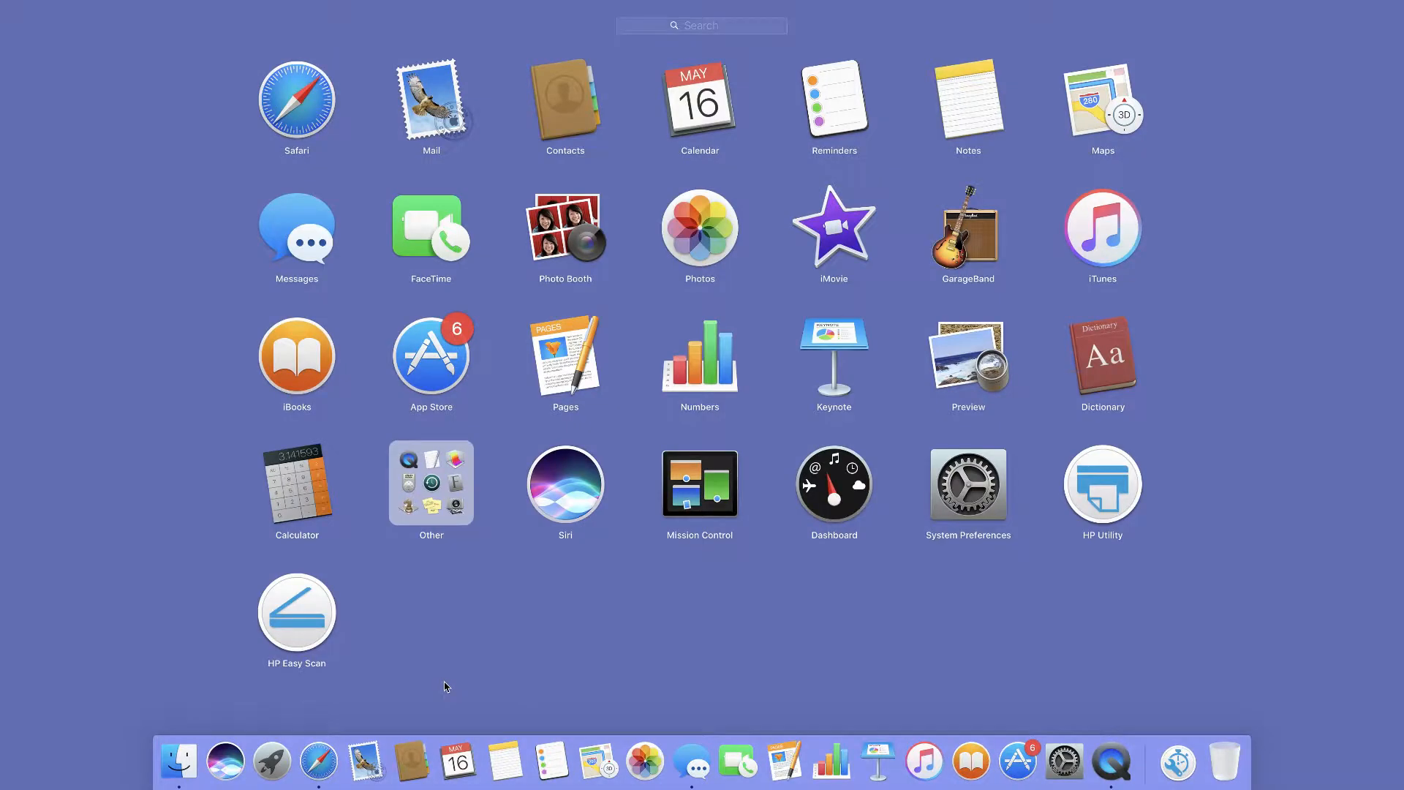
{"action": "mouse_move", "coordinate": [604, 641]}
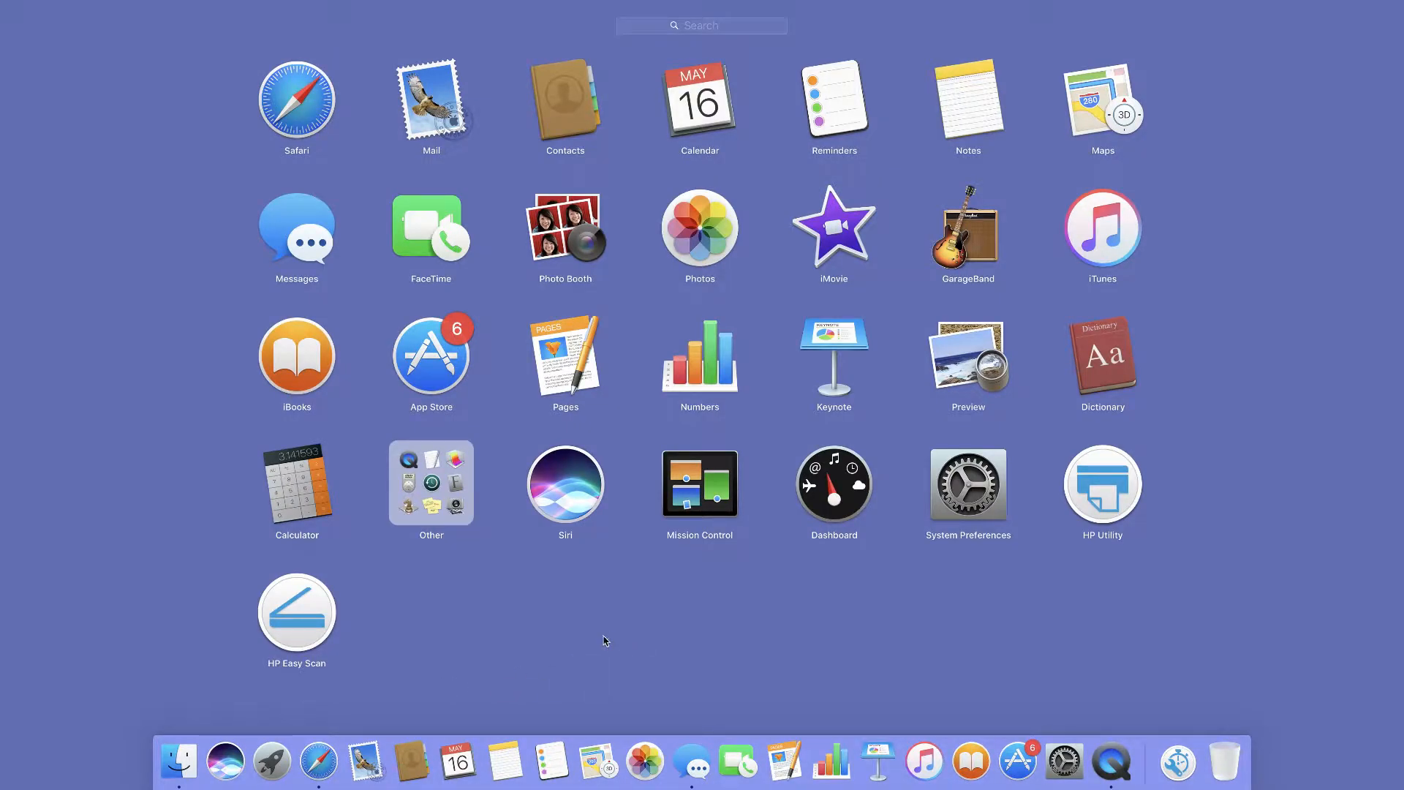
{"action": "mouse_move", "coordinate": [305, 624]}
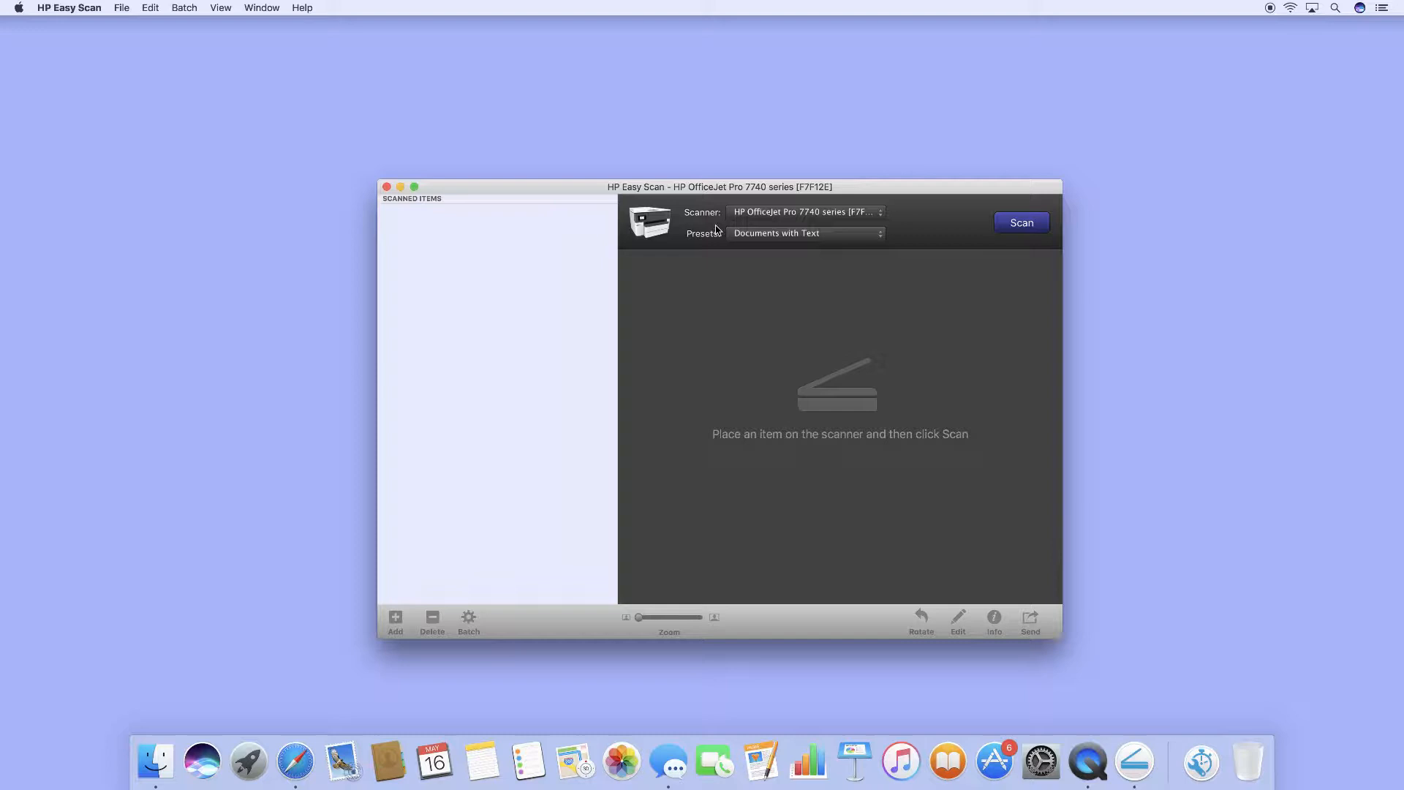
Review the scan presets, keeping Documents with Text, and show the preset list again
{"action": "left_click", "coordinate": [804, 233]}
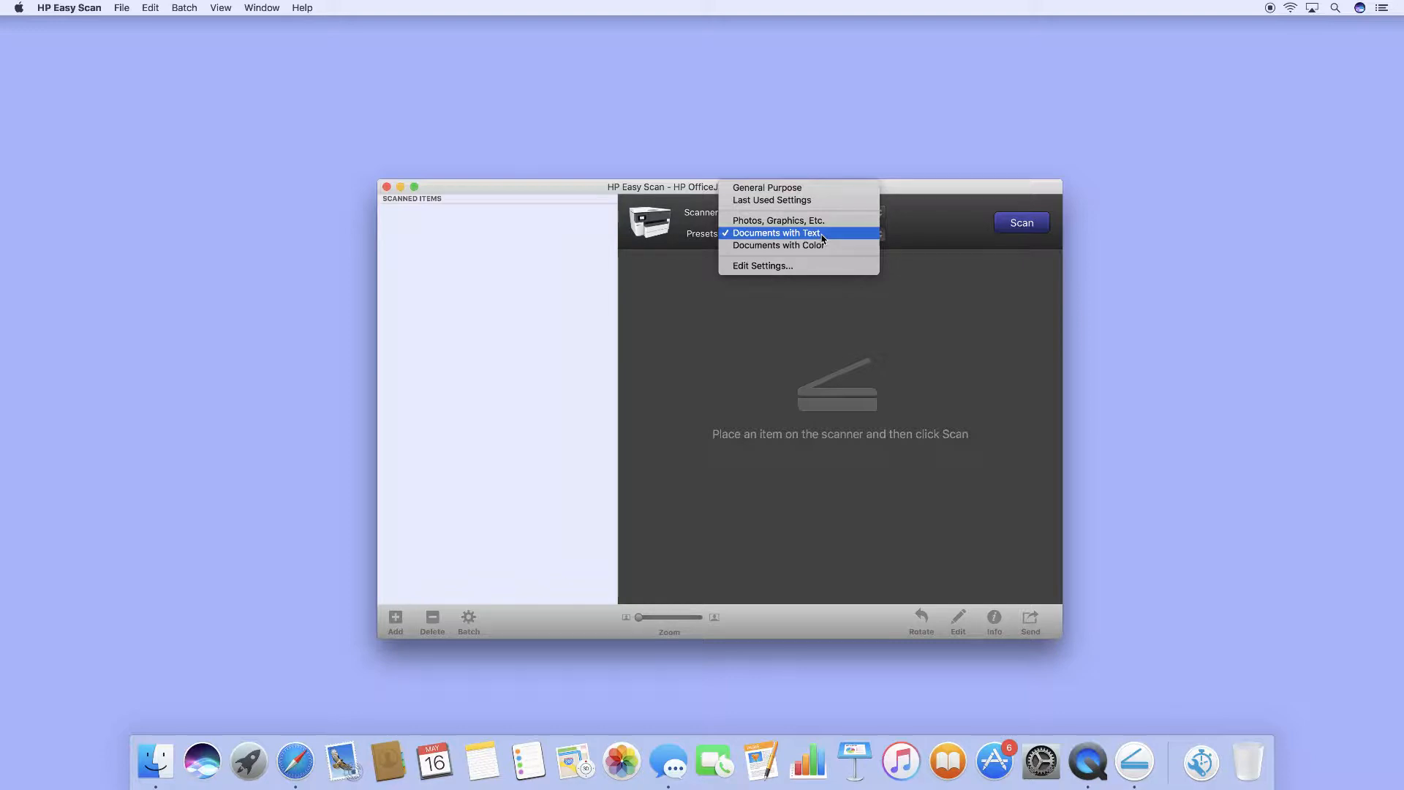
{"action": "left_click", "coordinate": [777, 233]}
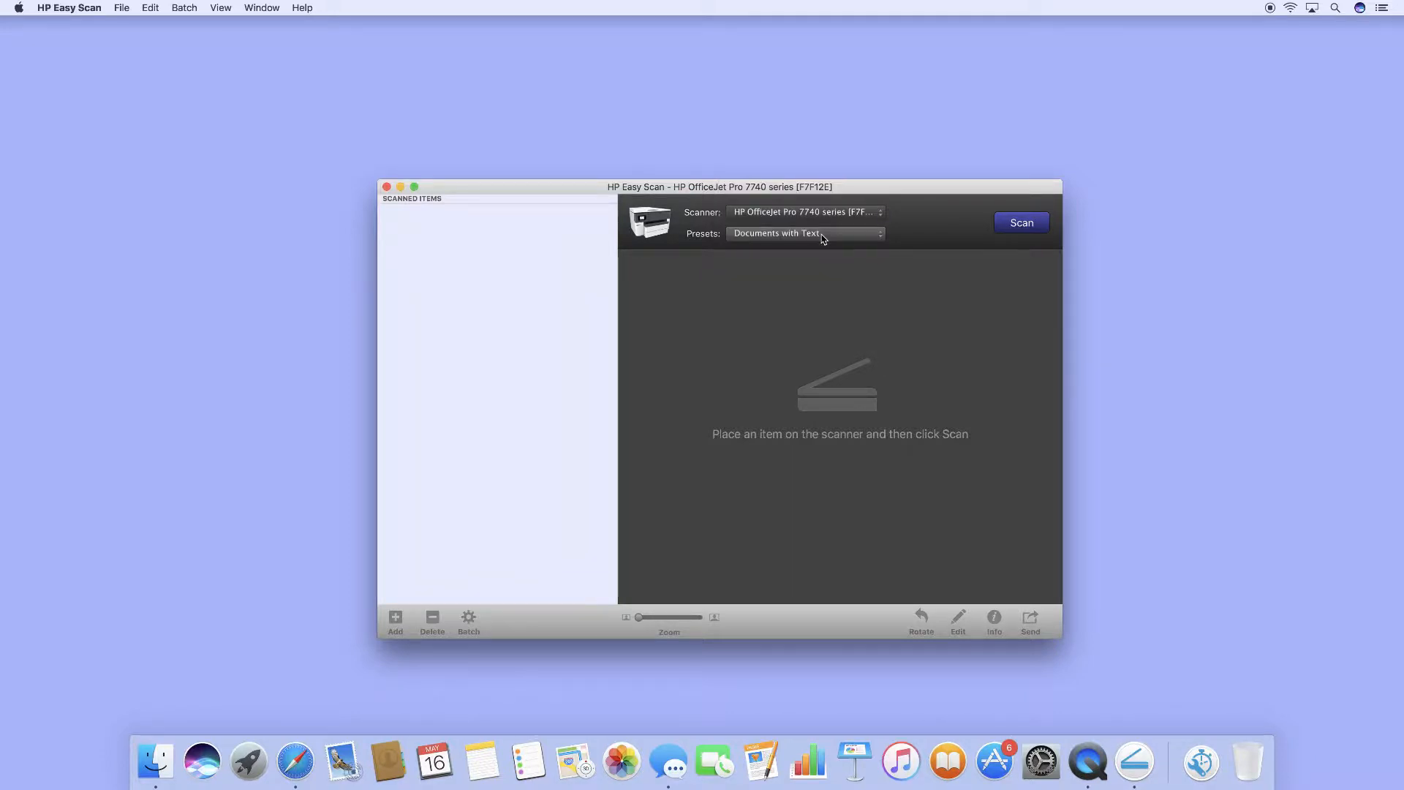
{"action": "left_click", "coordinate": [803, 234]}
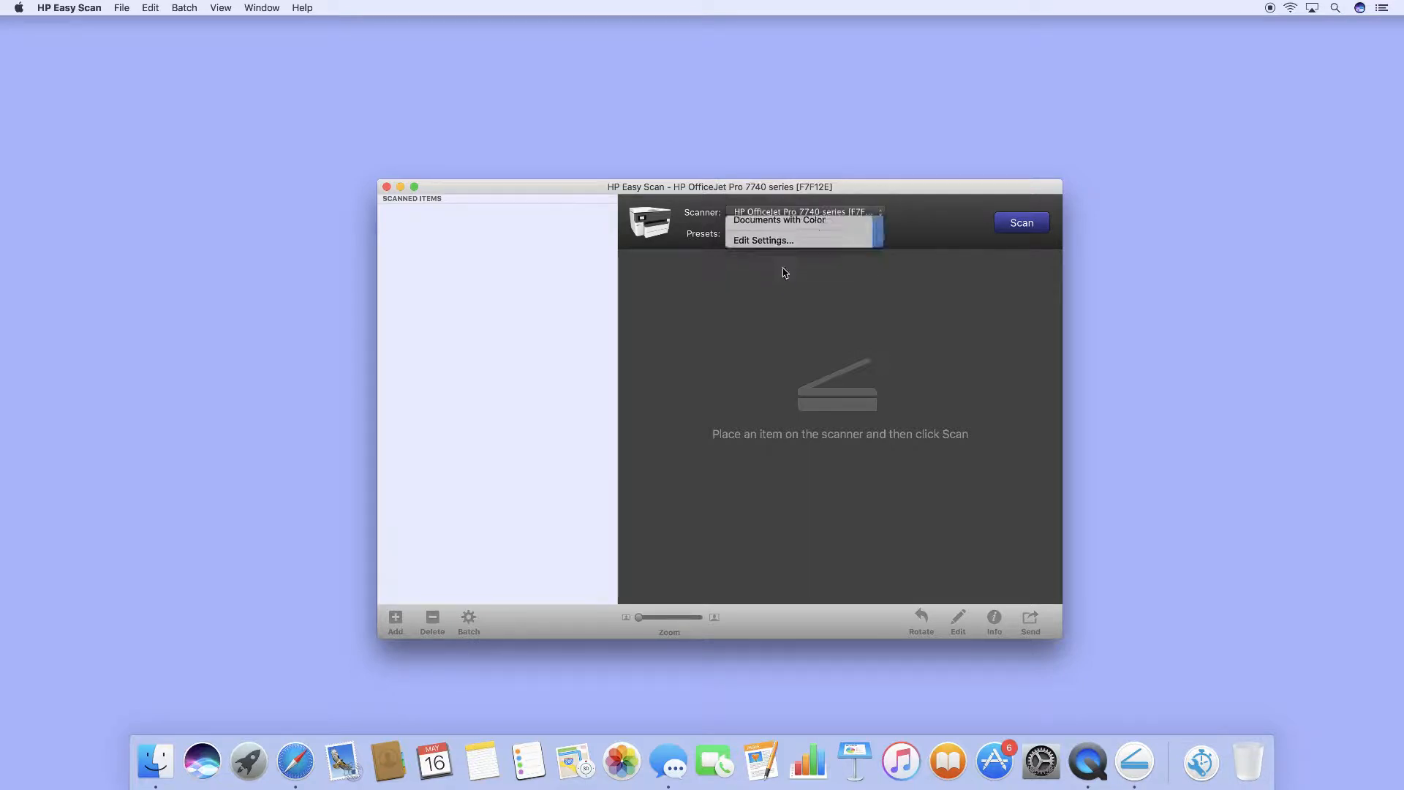
Edit settings to Flatbed source, Crop To None, Color mode, 300 ppi and confirm
{"action": "left_click", "coordinate": [762, 240]}
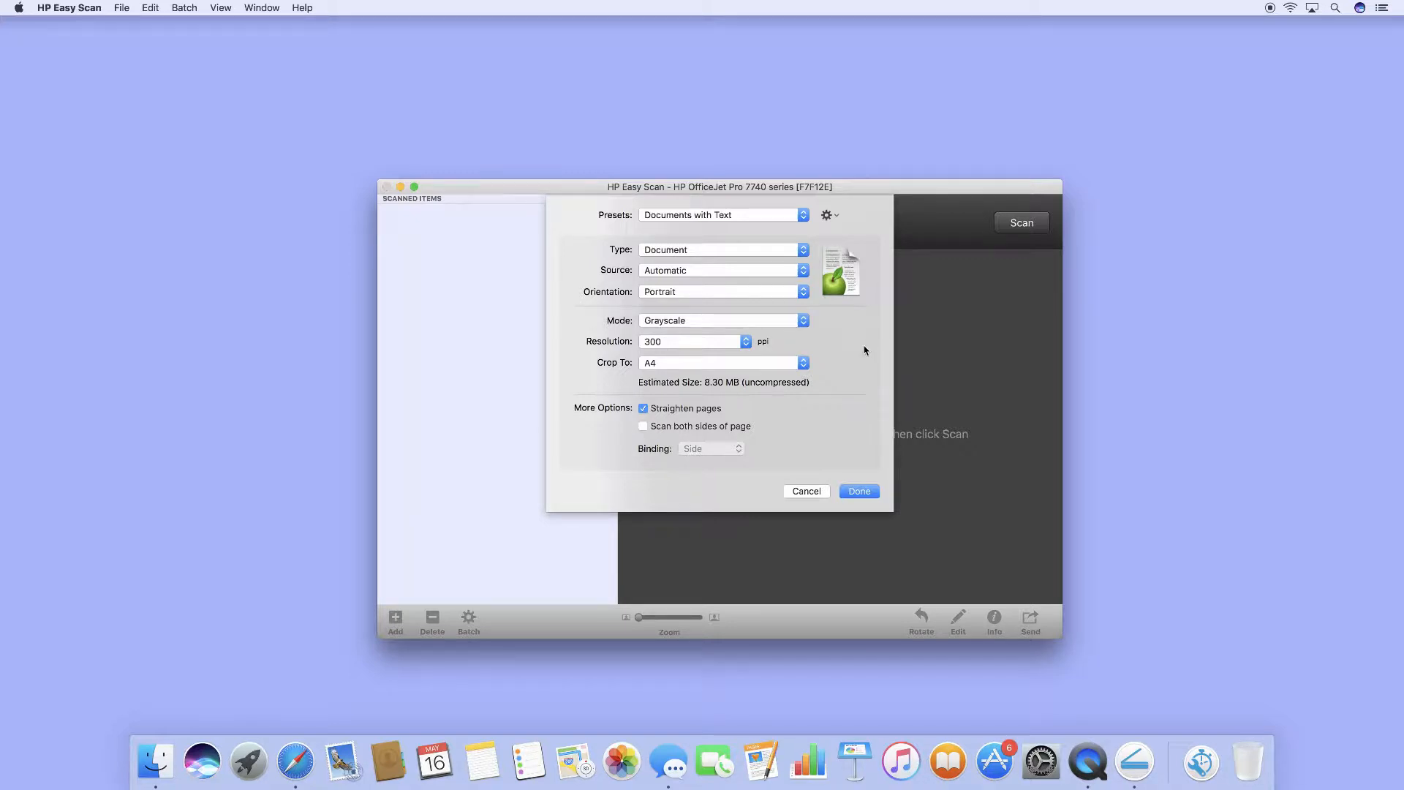
{"action": "mouse_move", "coordinate": [685, 272]}
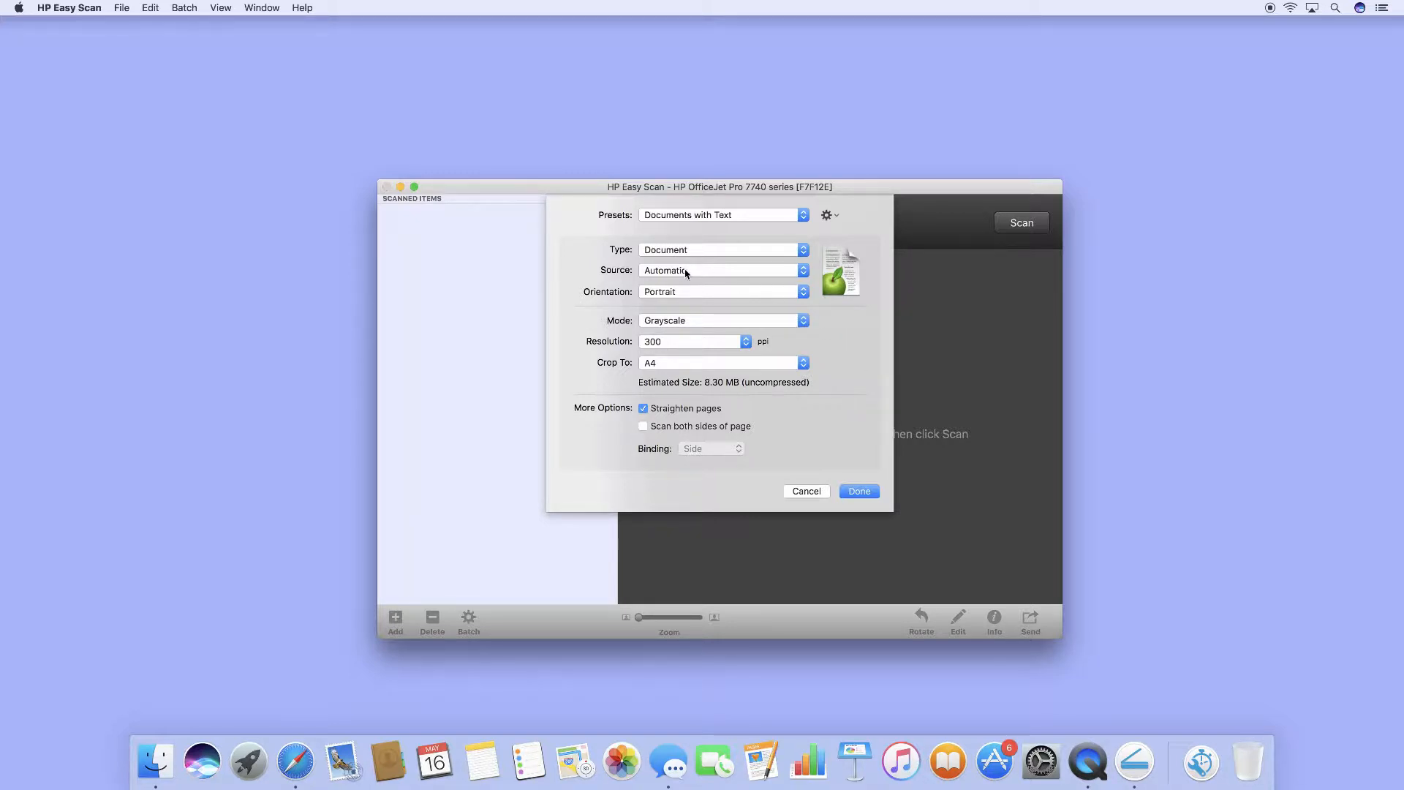
{"action": "left_click", "coordinate": [721, 270]}
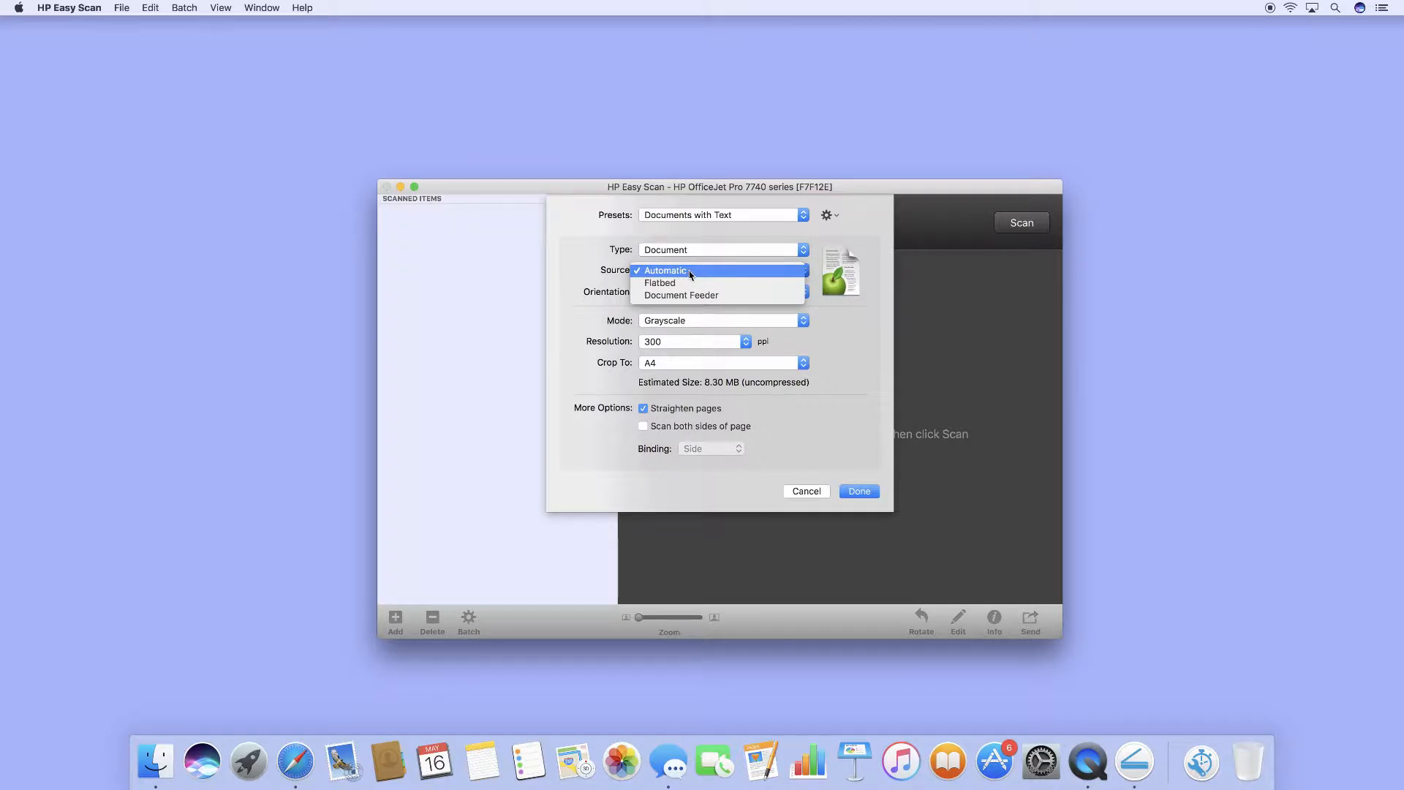
{"action": "left_click", "coordinate": [660, 283]}
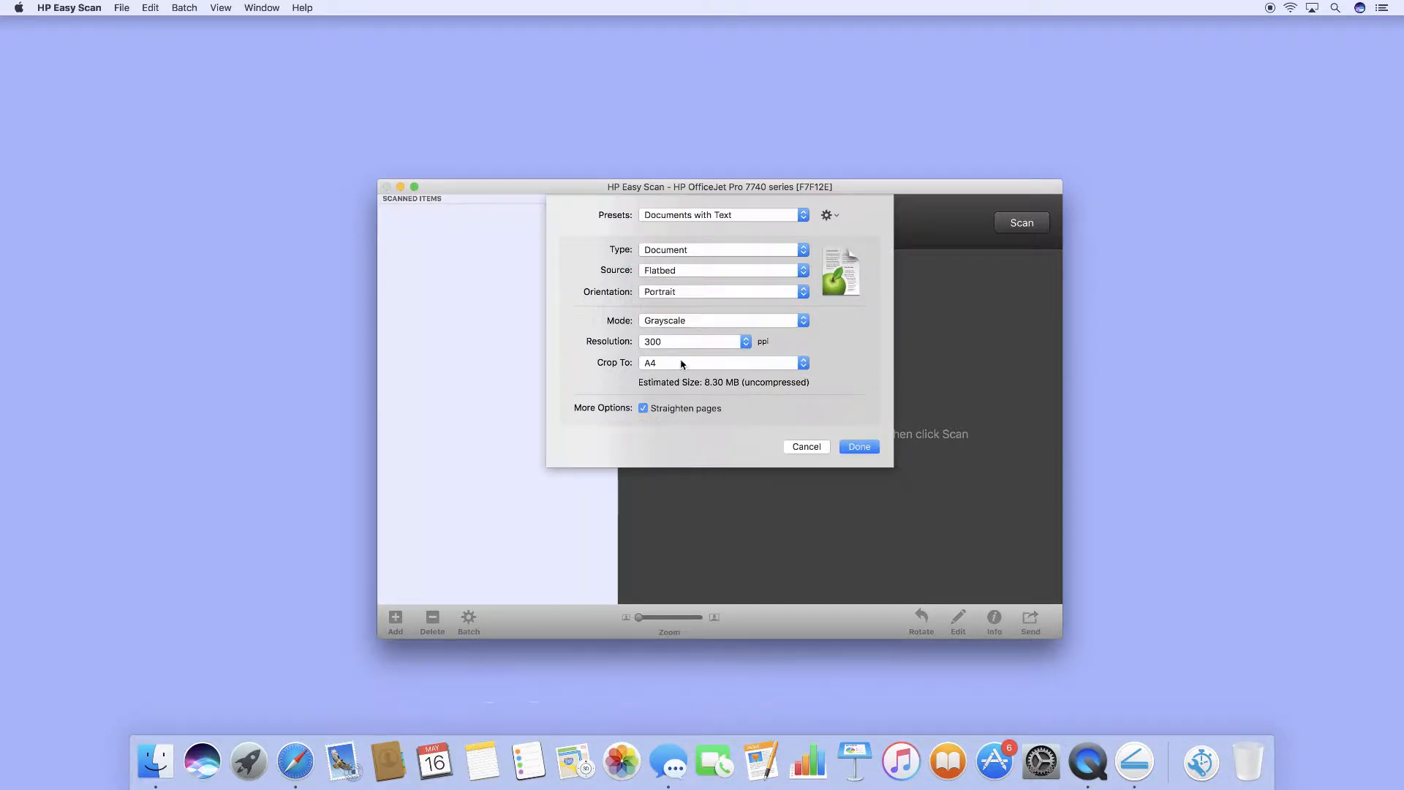
{"action": "left_click", "coordinate": [721, 363]}
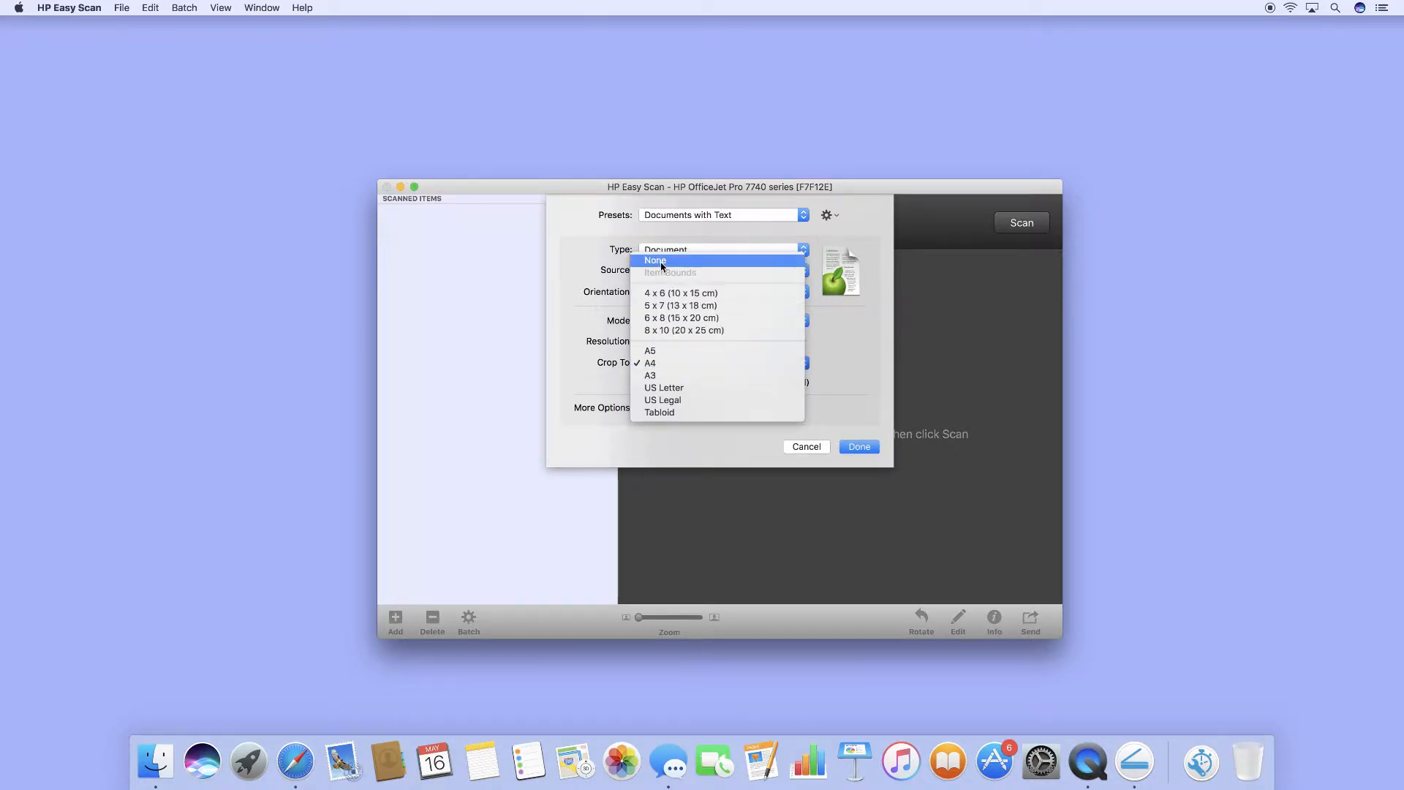
{"action": "left_click", "coordinate": [656, 260]}
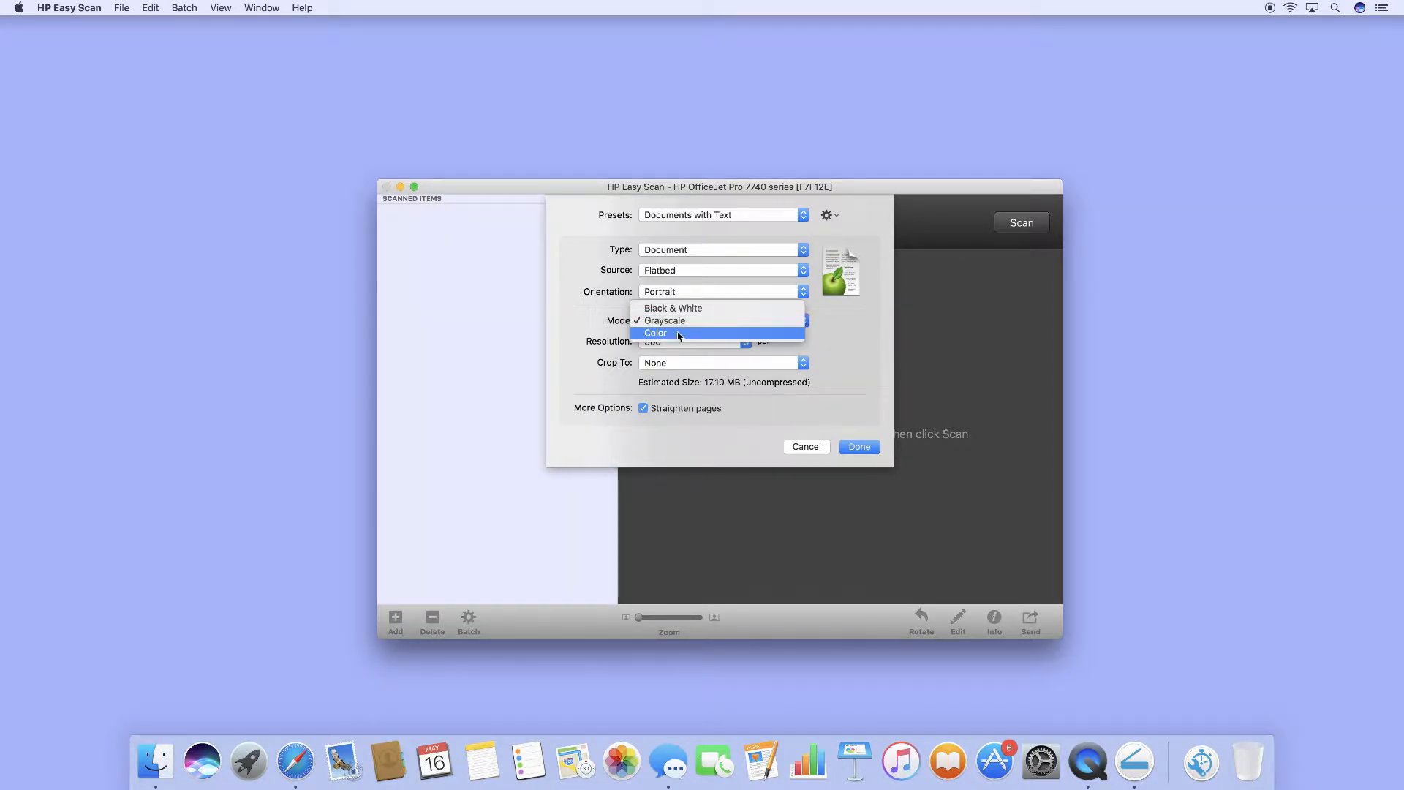
{"action": "left_click", "coordinate": [655, 332]}
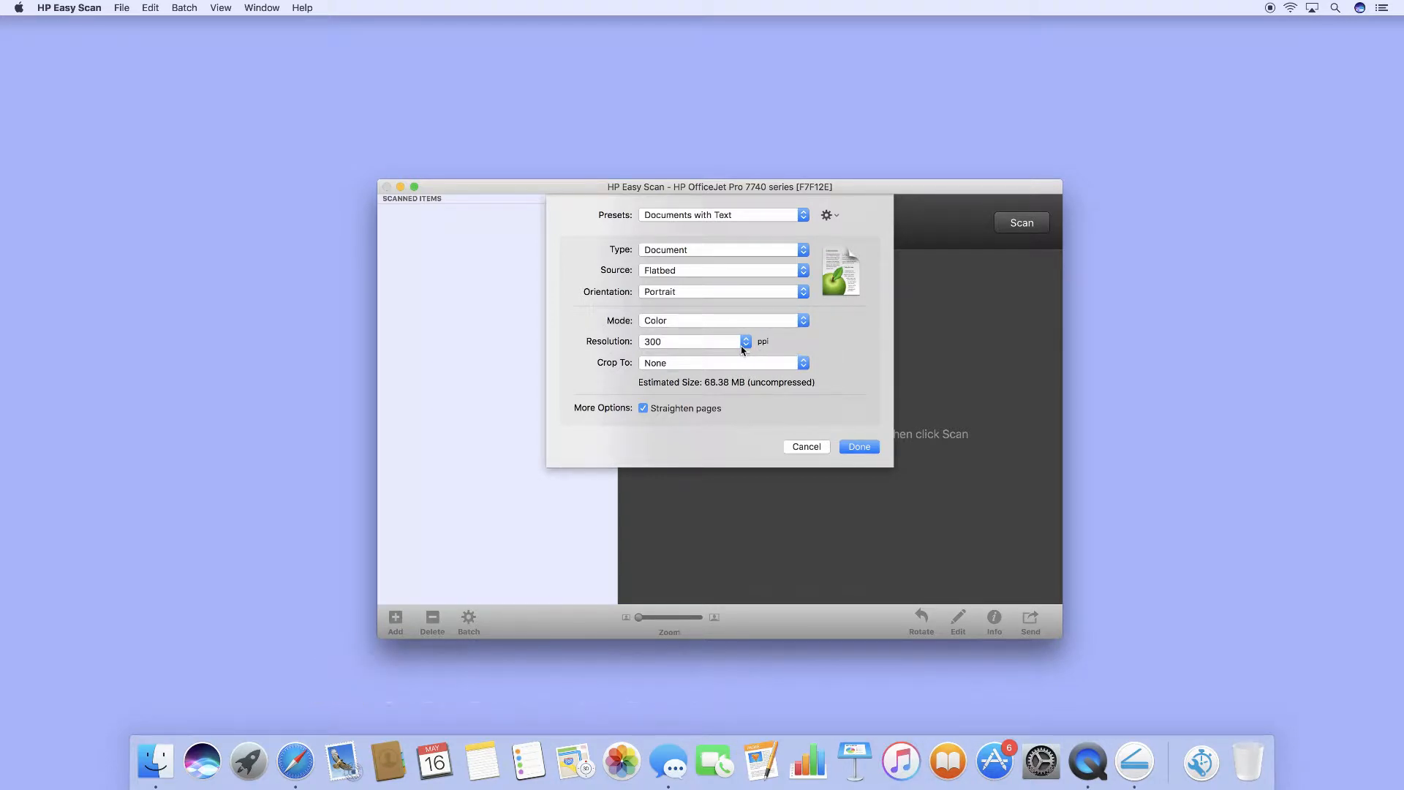
{"action": "left_click", "coordinate": [721, 340]}
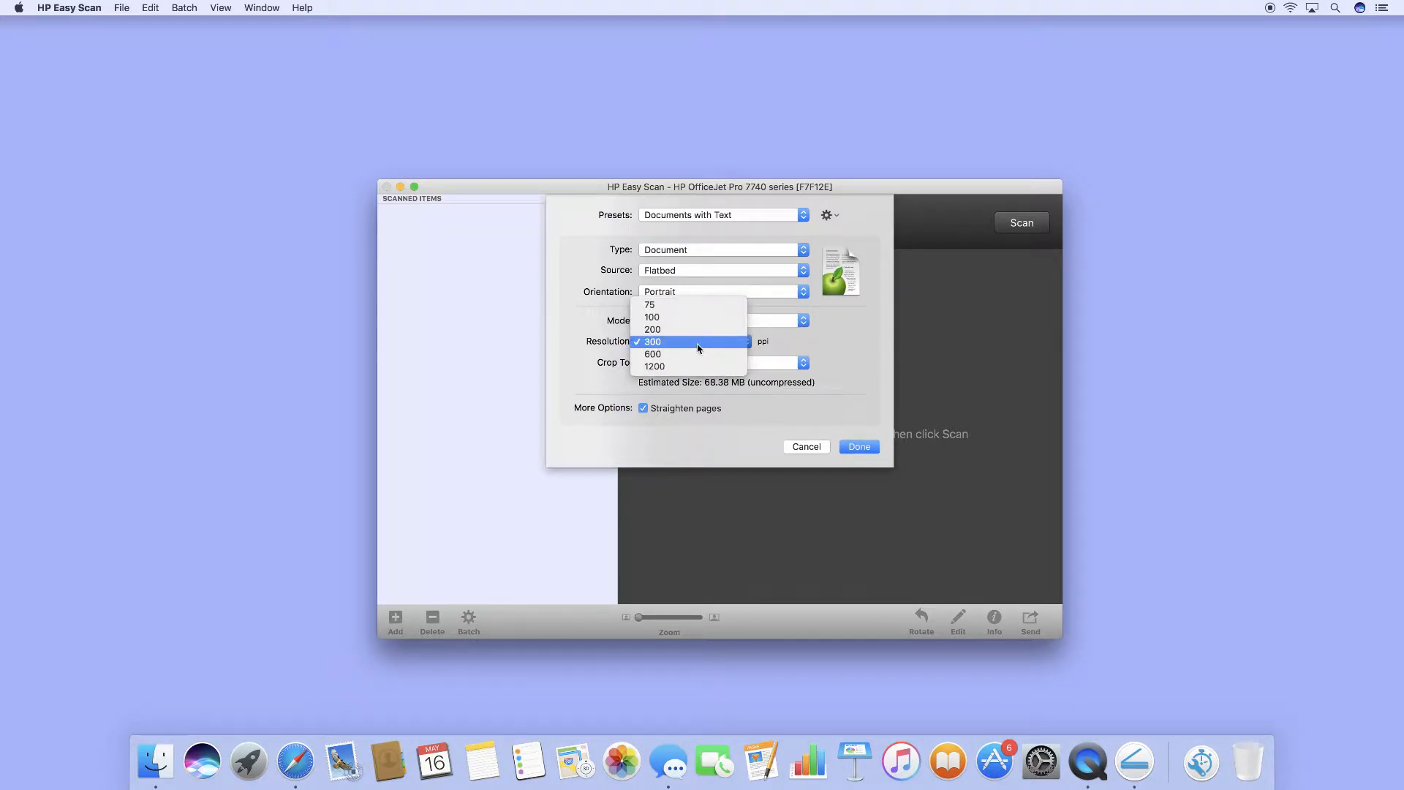
{"action": "left_click", "coordinate": [651, 341]}
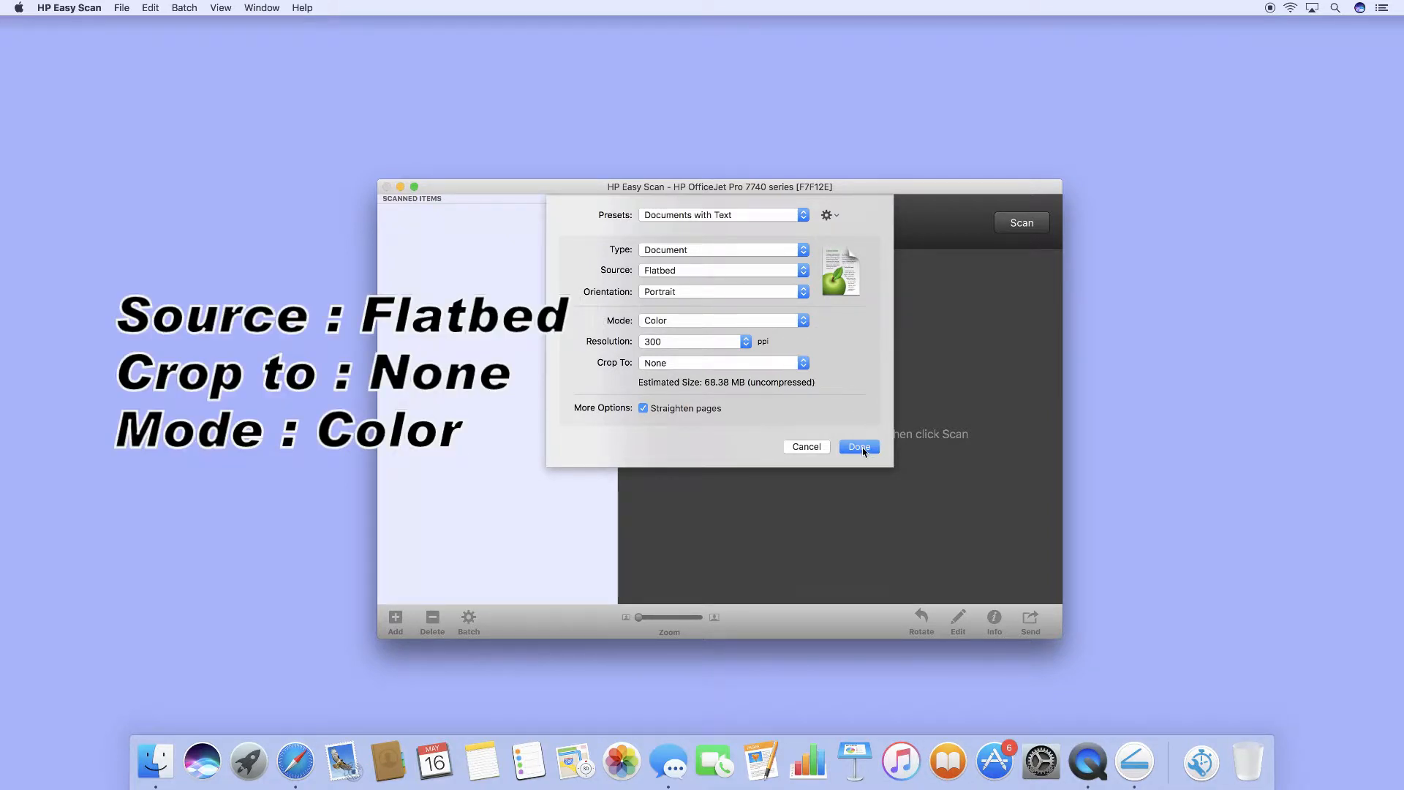
{"action": "left_click", "coordinate": [857, 447]}
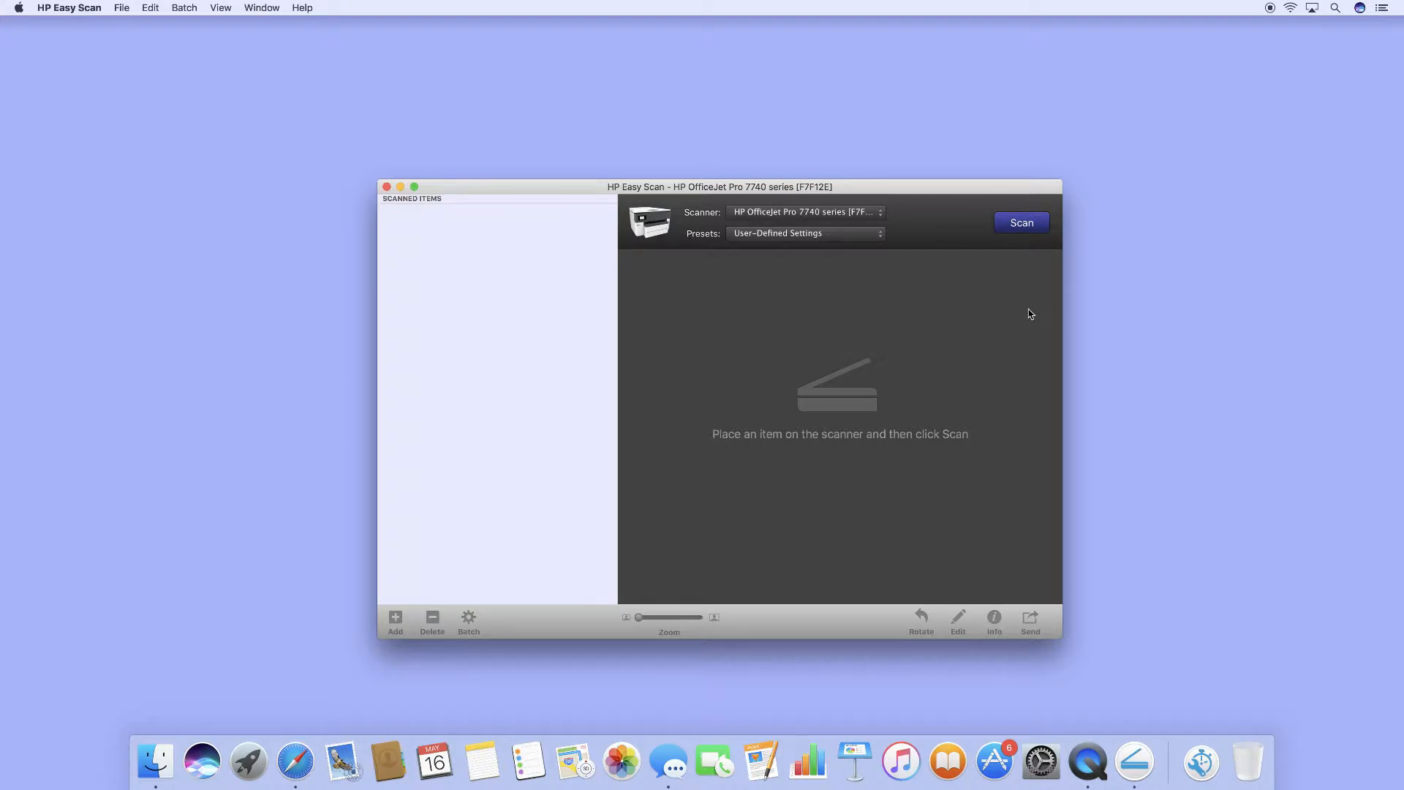
Scan the printer status report page and finish without adding another page
{"action": "left_click", "coordinate": [1019, 223]}
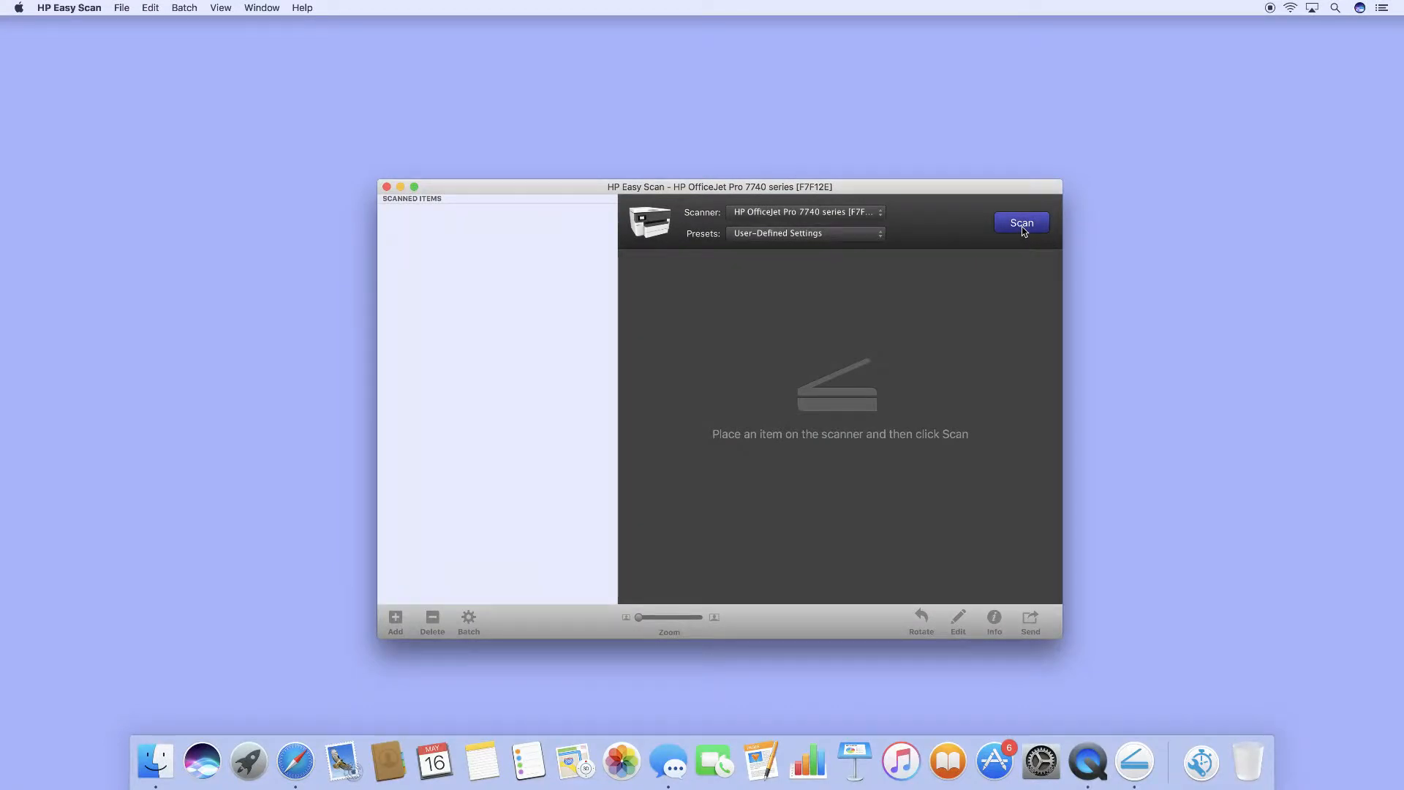
{"action": "left_click", "coordinate": [1019, 223]}
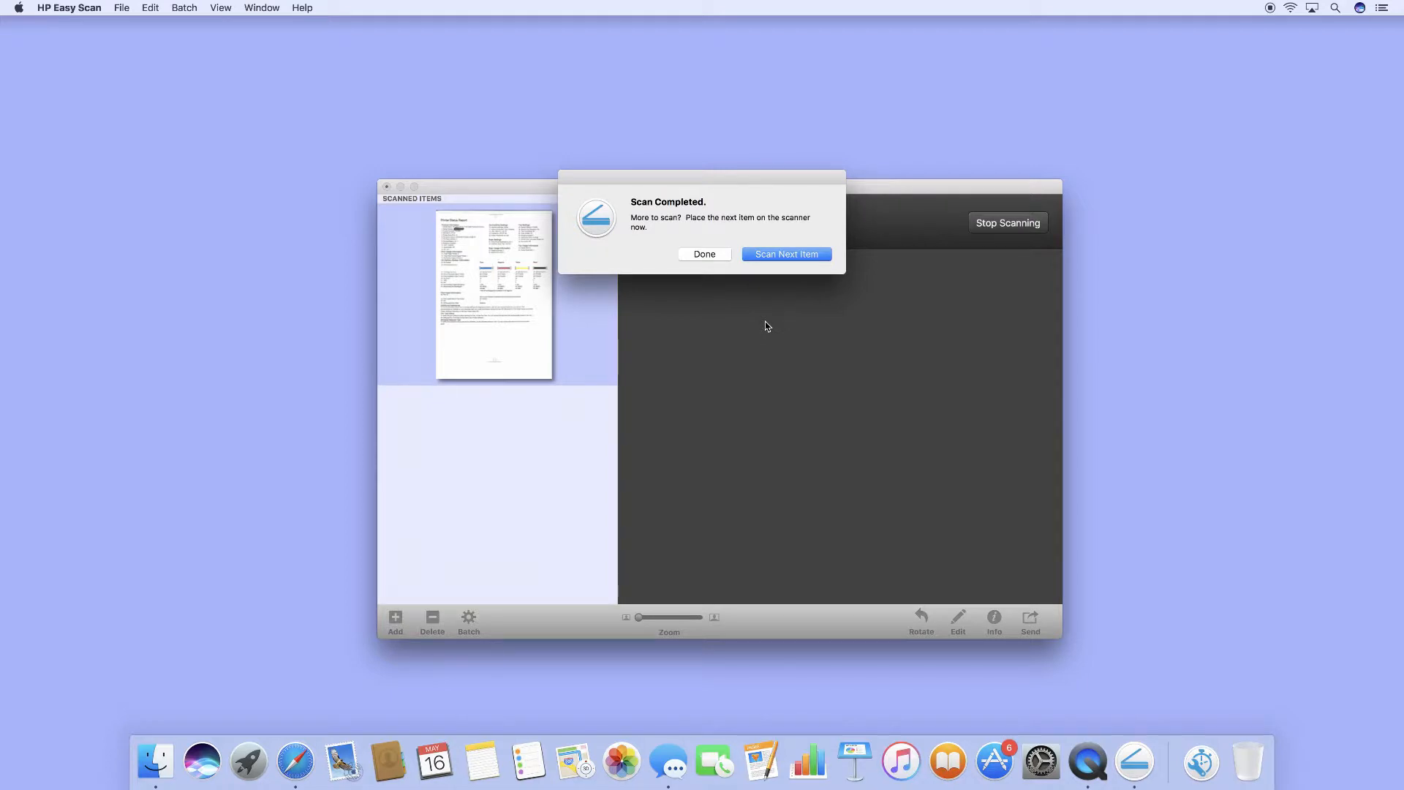
{"action": "mouse_move", "coordinate": [787, 278]}
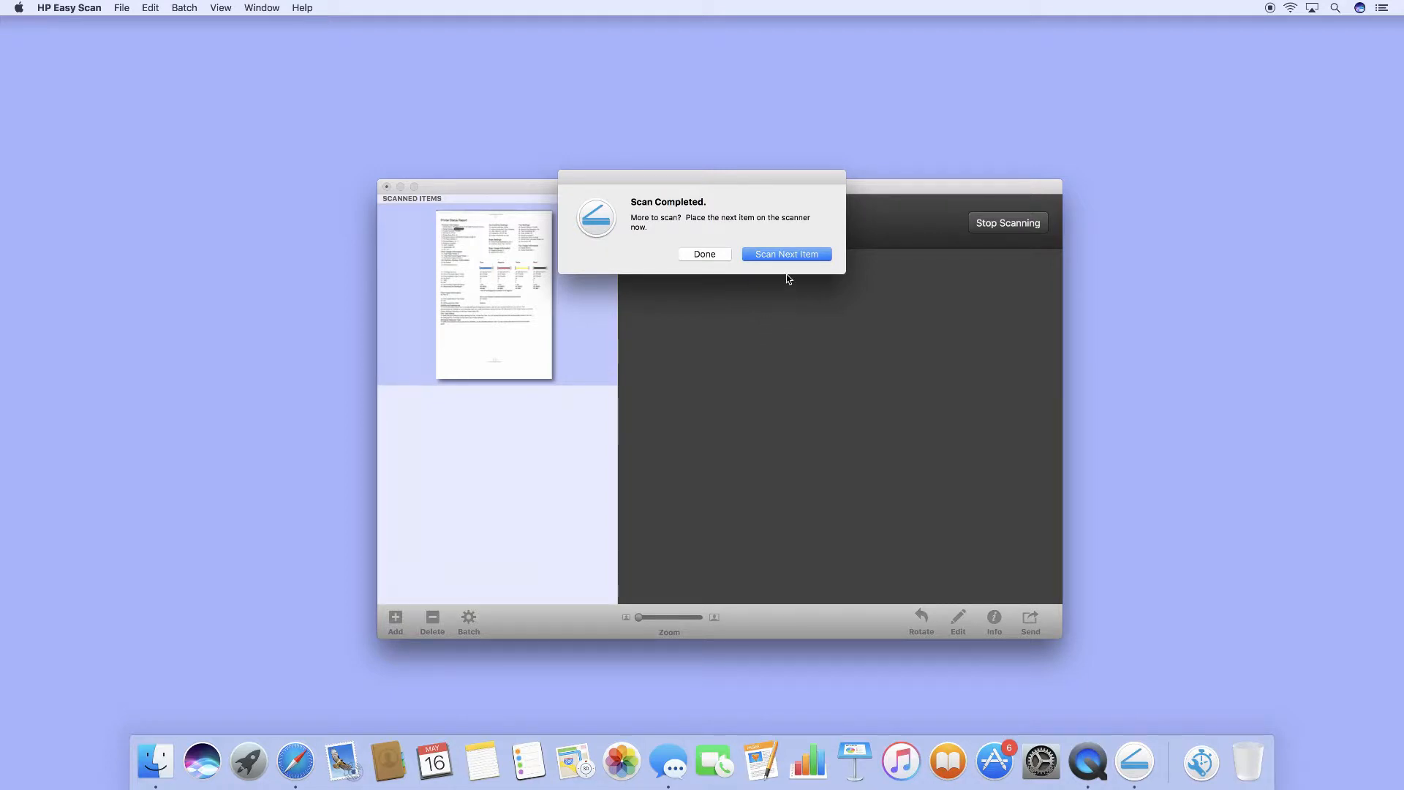
{"action": "mouse_move", "coordinate": [710, 272]}
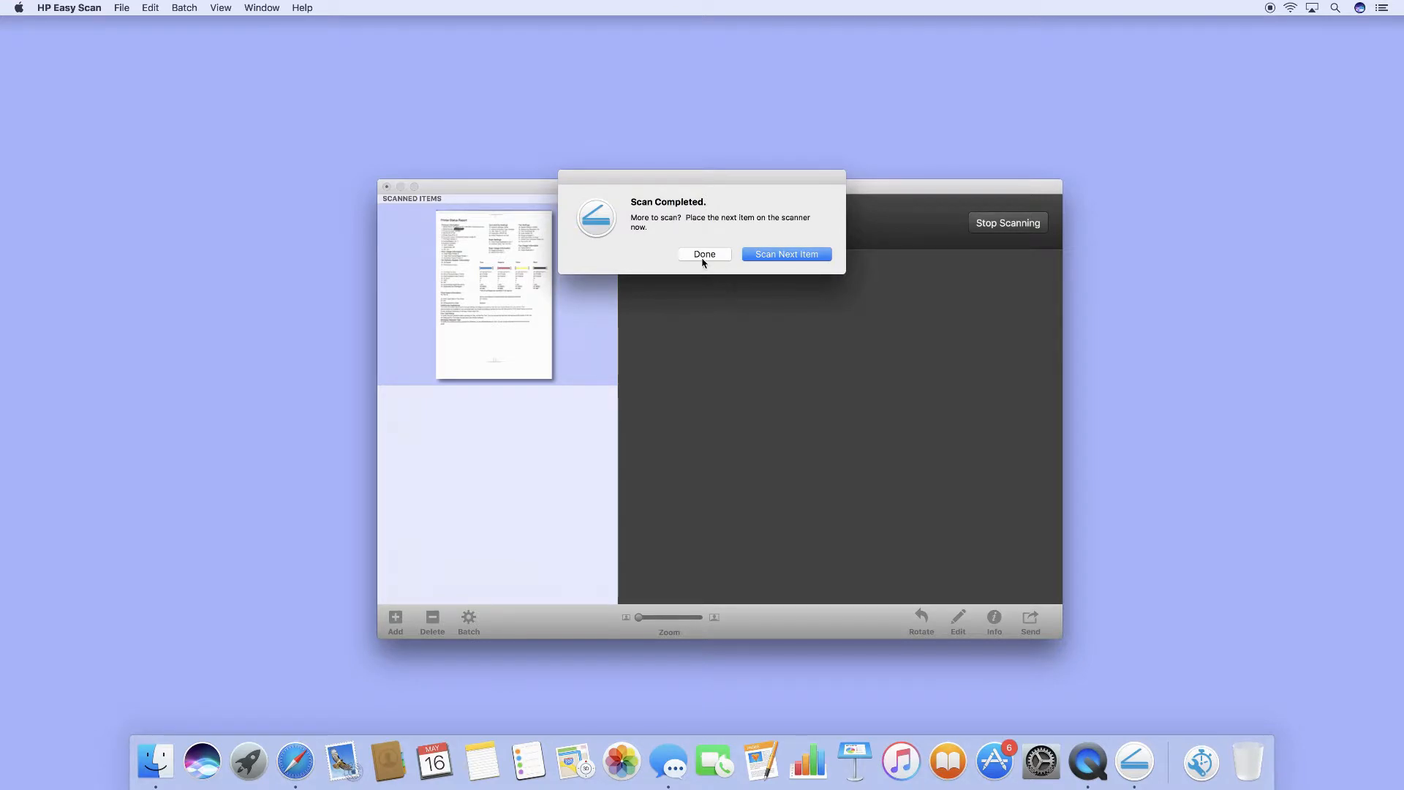
{"action": "left_click", "coordinate": [704, 253]}
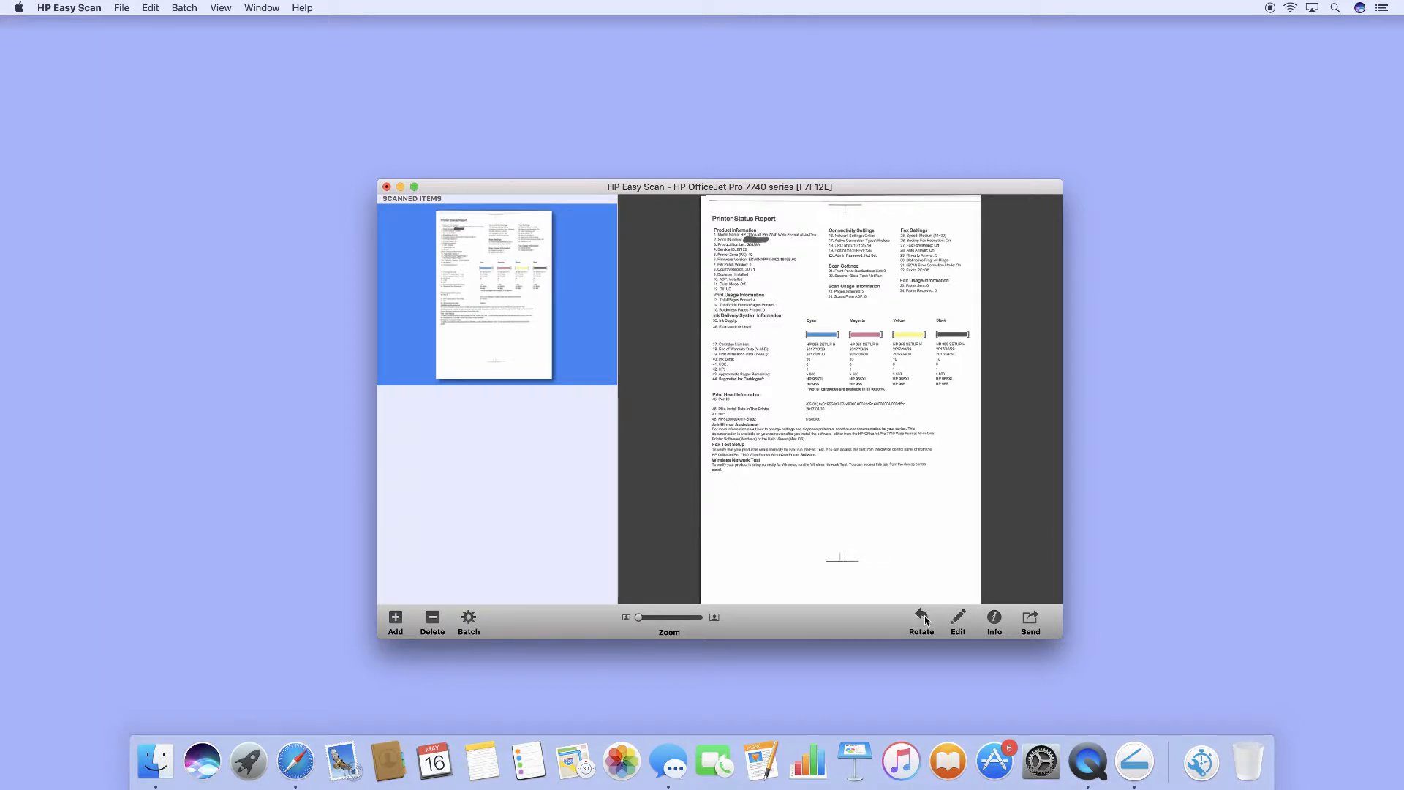
Rotate the scanned page three quarter turns to upright and show the editing tools
{"action": "left_click", "coordinate": [920, 617]}
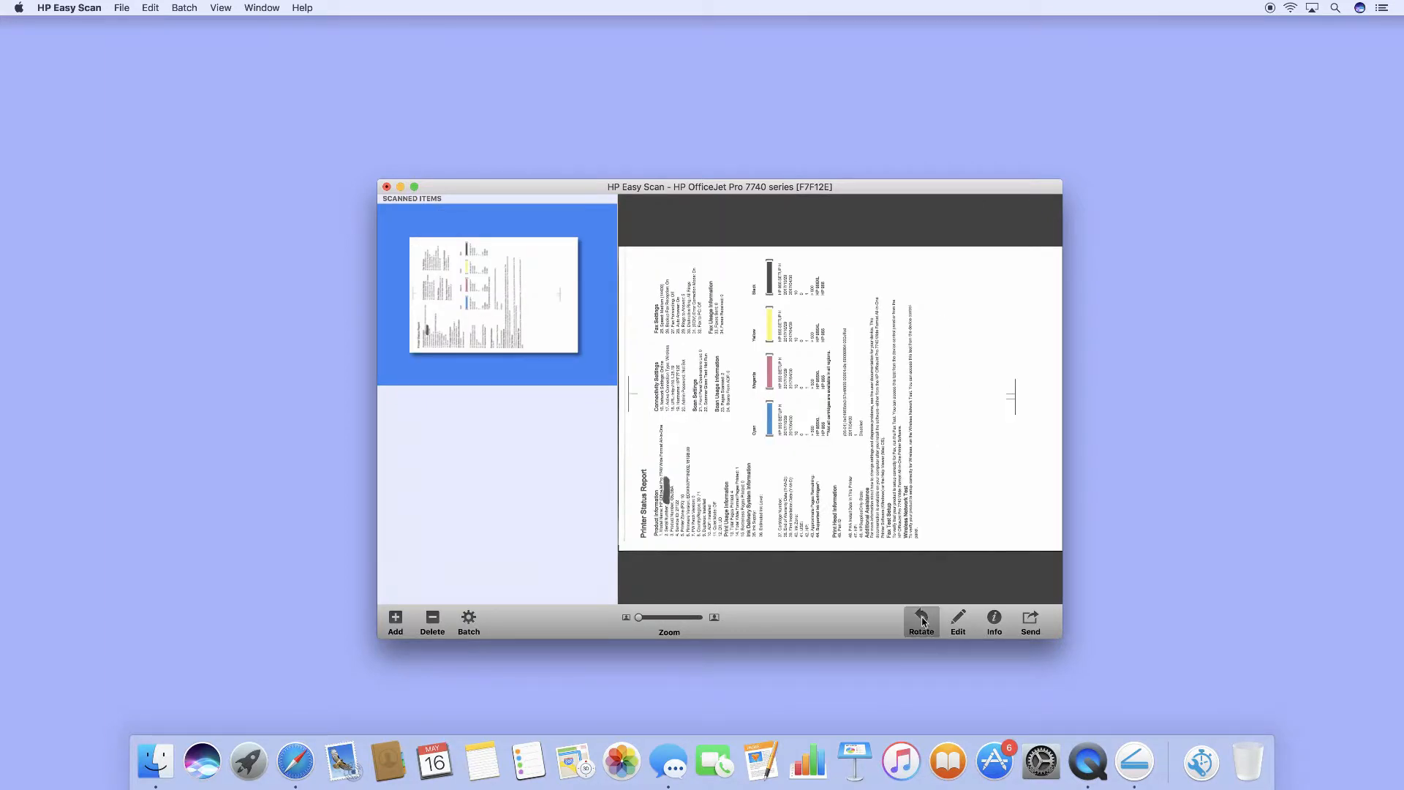
{"action": "left_click", "coordinate": [920, 618]}
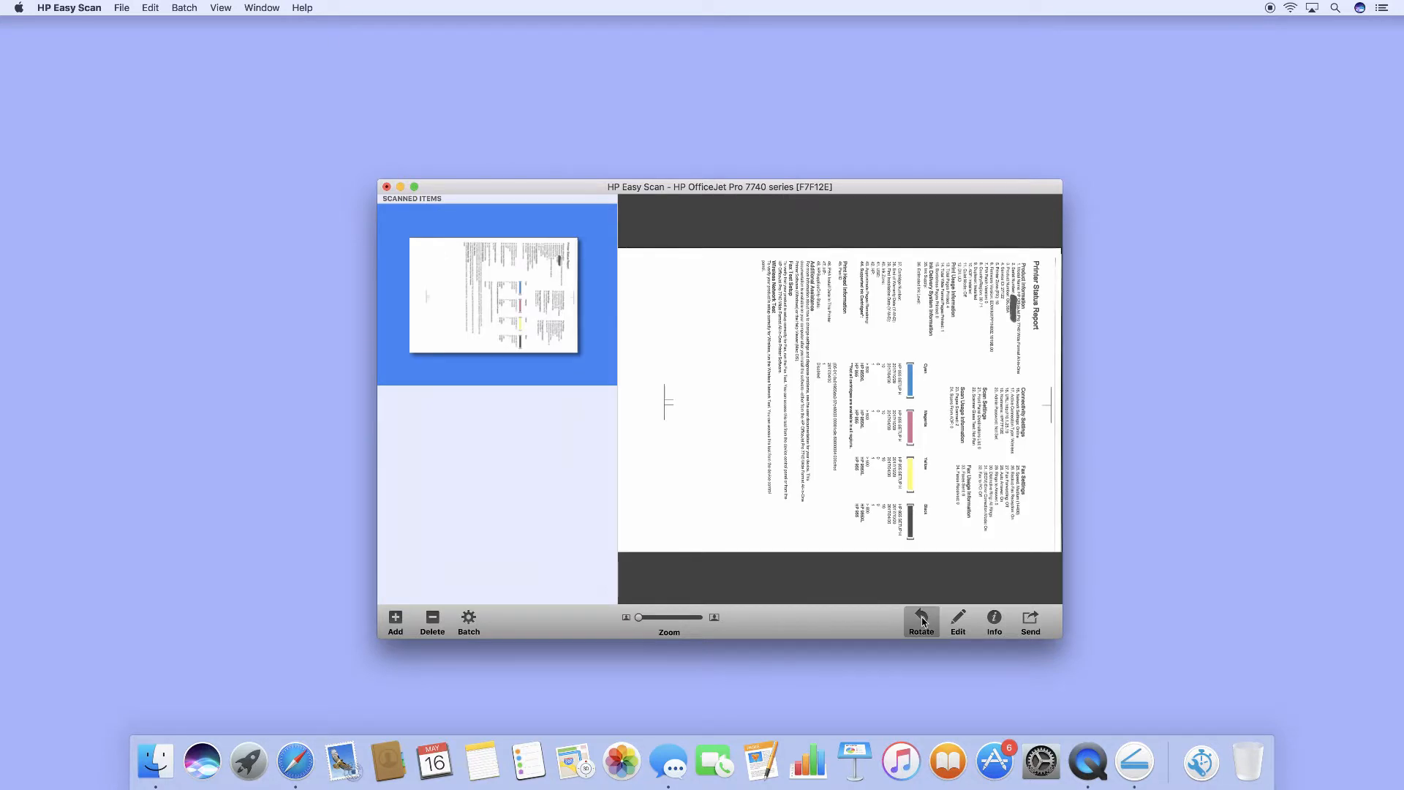
{"action": "left_click", "coordinate": [920, 622]}
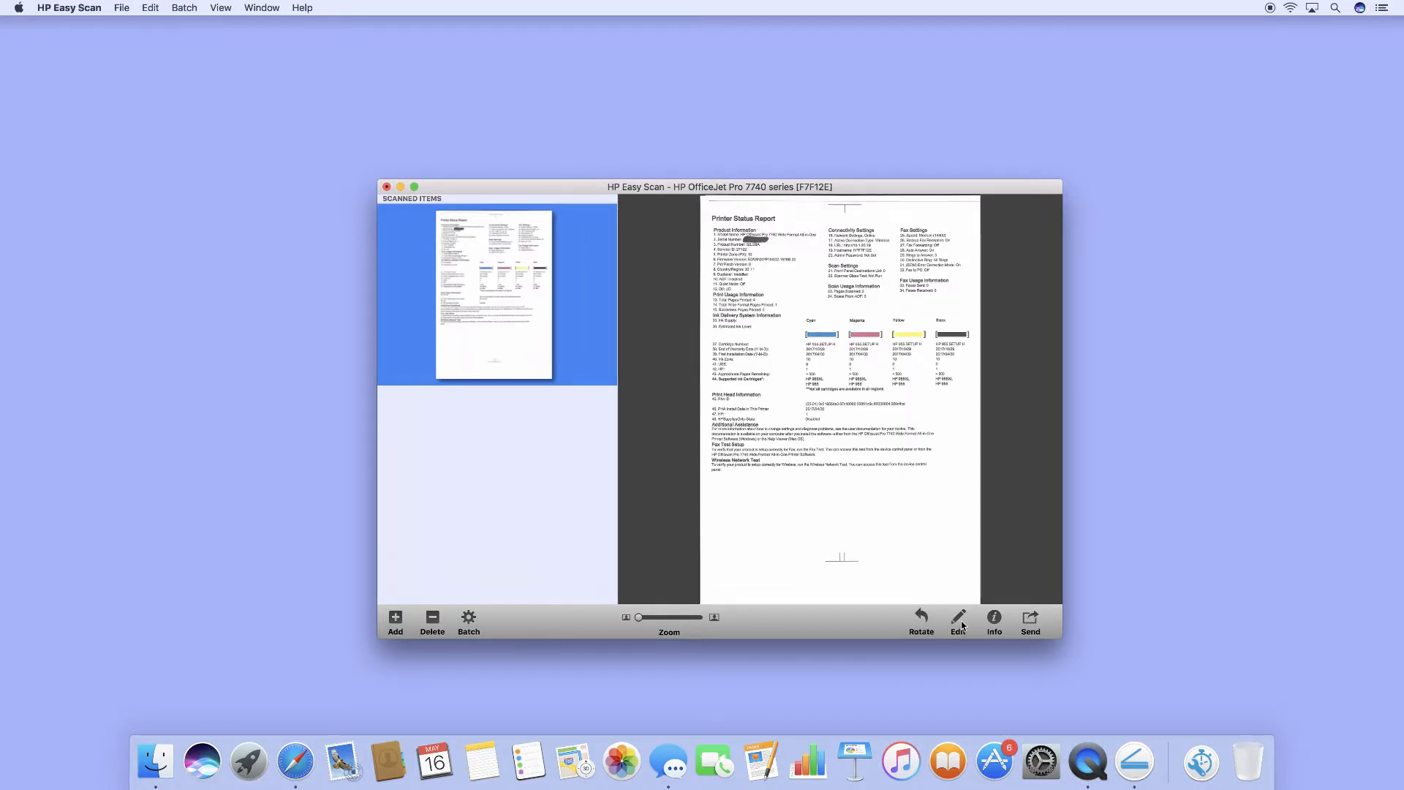
{"action": "left_click", "coordinate": [956, 621]}
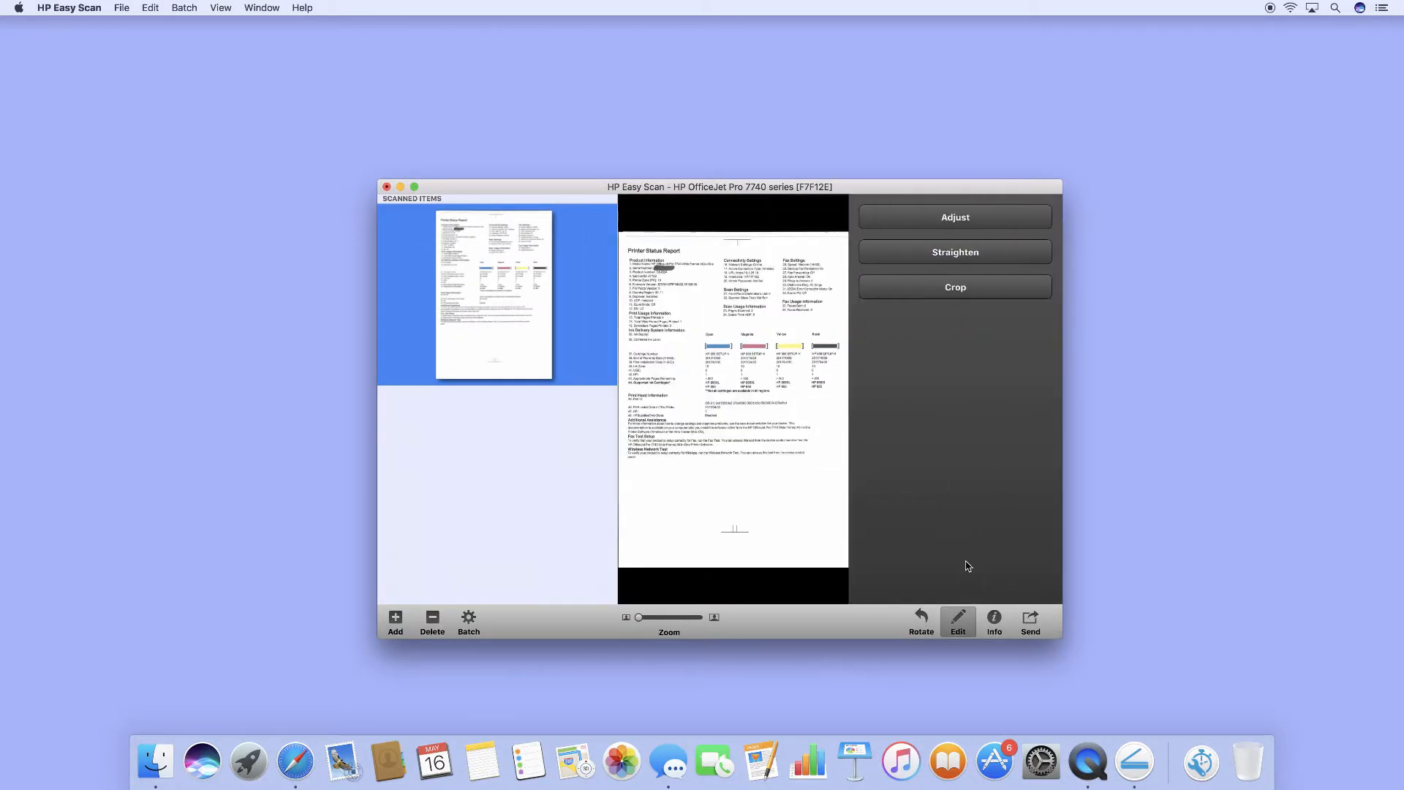
Review the Adjust colour sliders unchanged and move on to the Straighten controls
{"action": "left_click", "coordinate": [955, 216]}
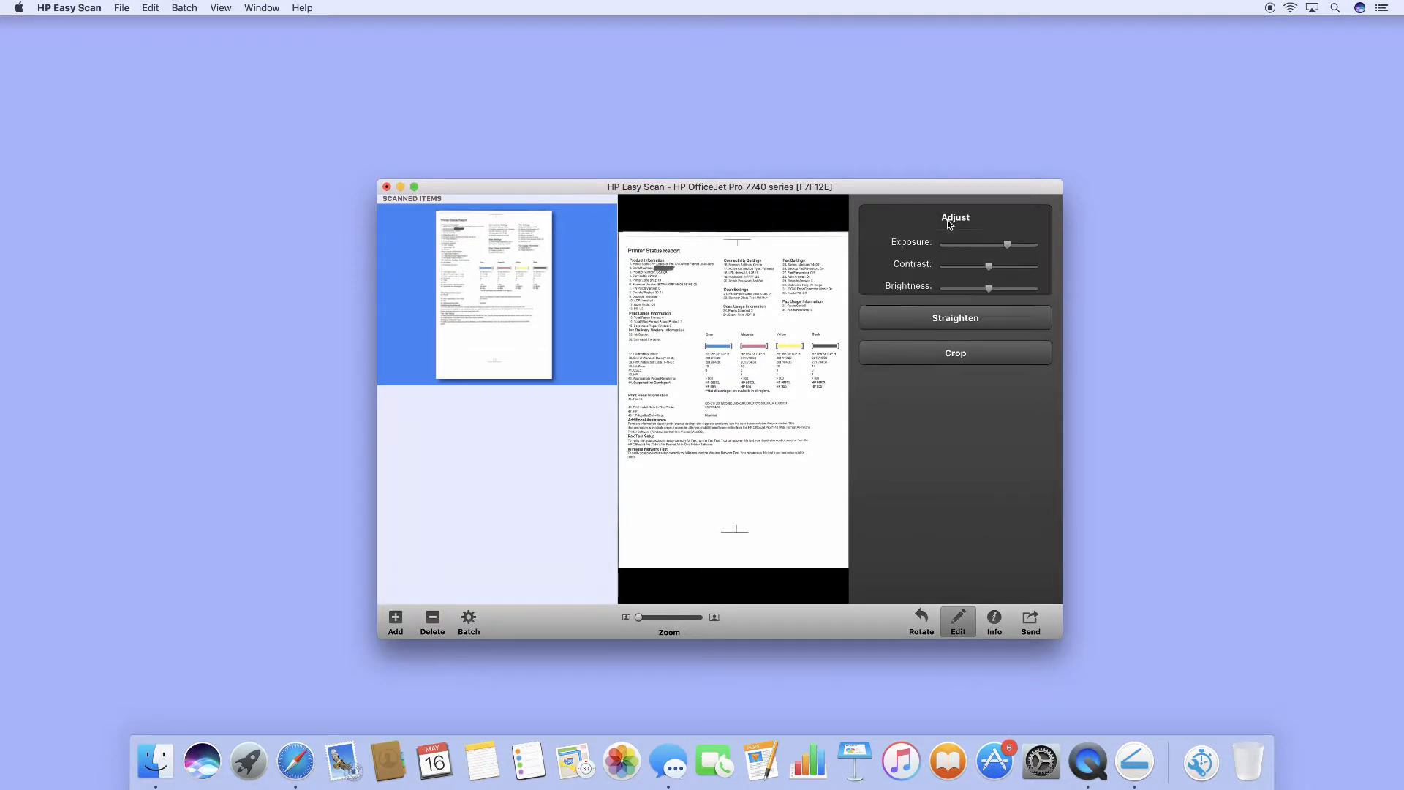
{"action": "left_click", "coordinate": [953, 216]}
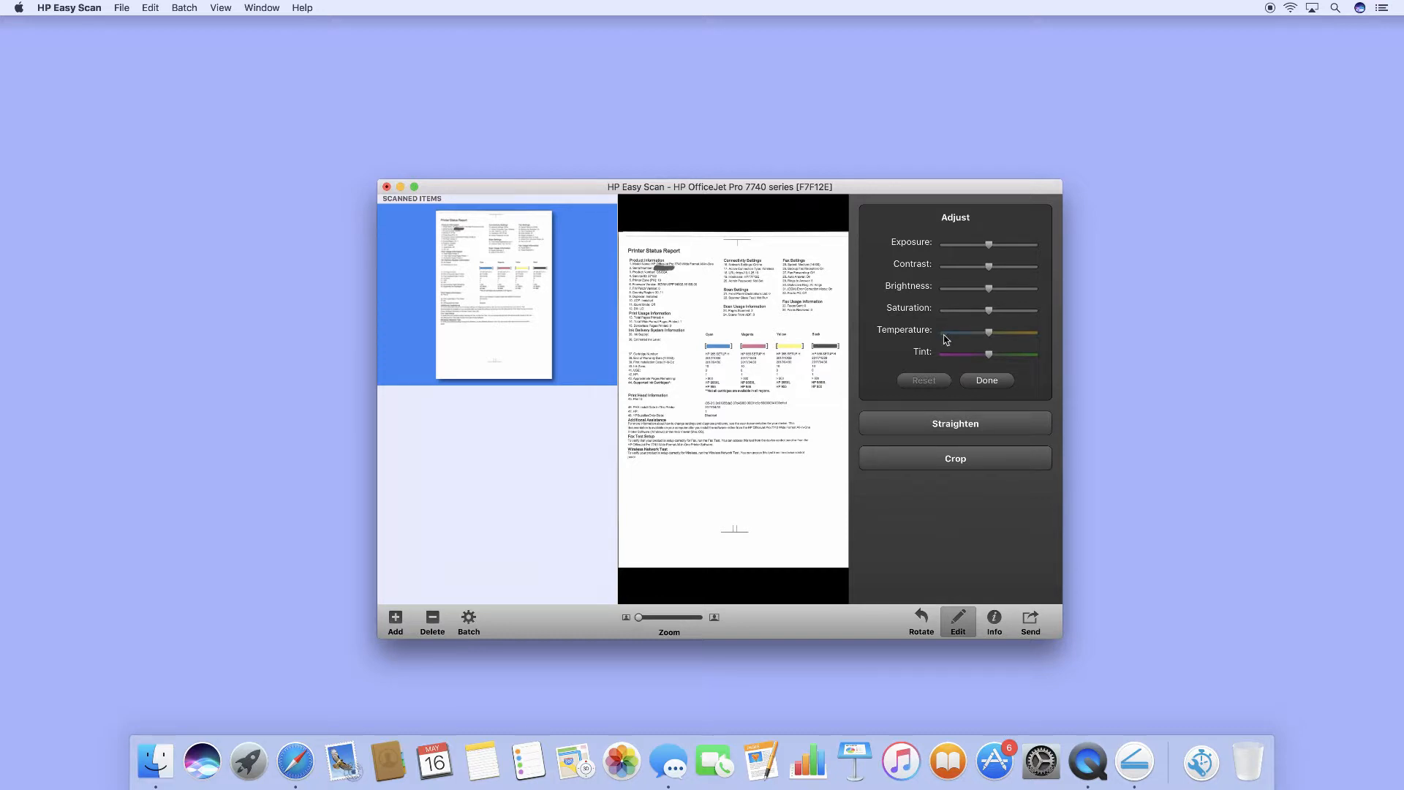
{"action": "mouse_move", "coordinate": [967, 423]}
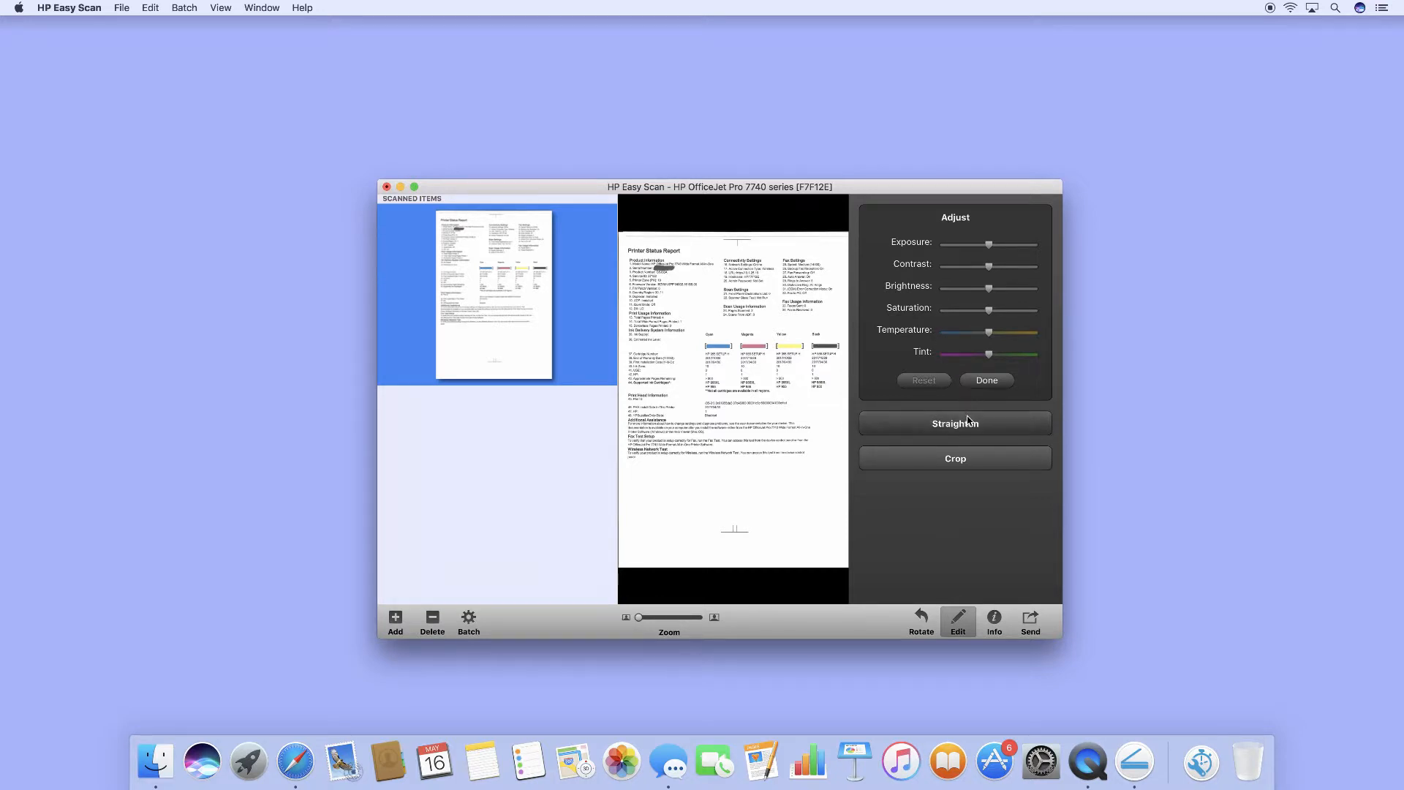
{"action": "left_click", "coordinate": [954, 423]}
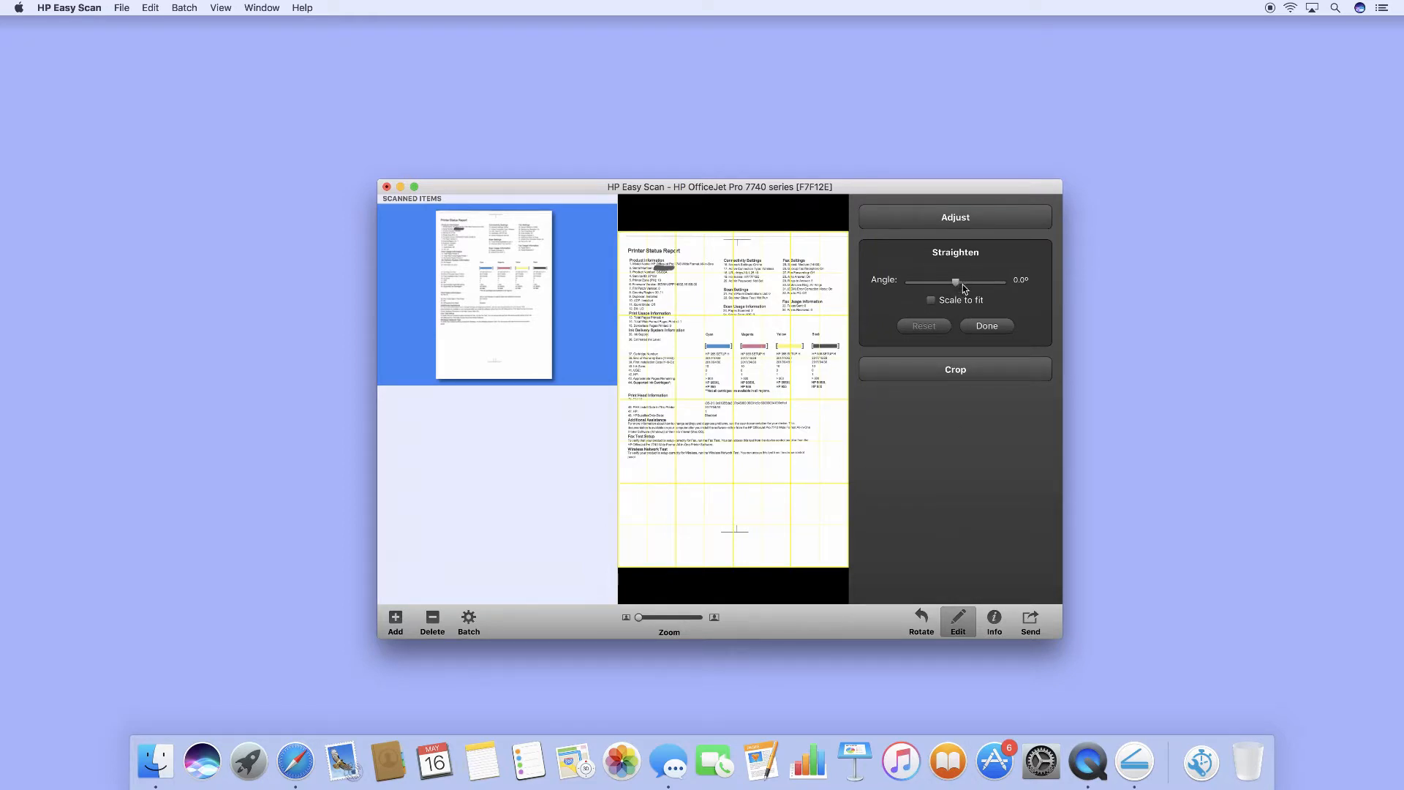
Test the angle slider, return it to 0.0°, enable Scale to fit and show Crop
{"action": "left_click_drag", "start_coordinate": [955, 281], "coordinate": [958, 281]}
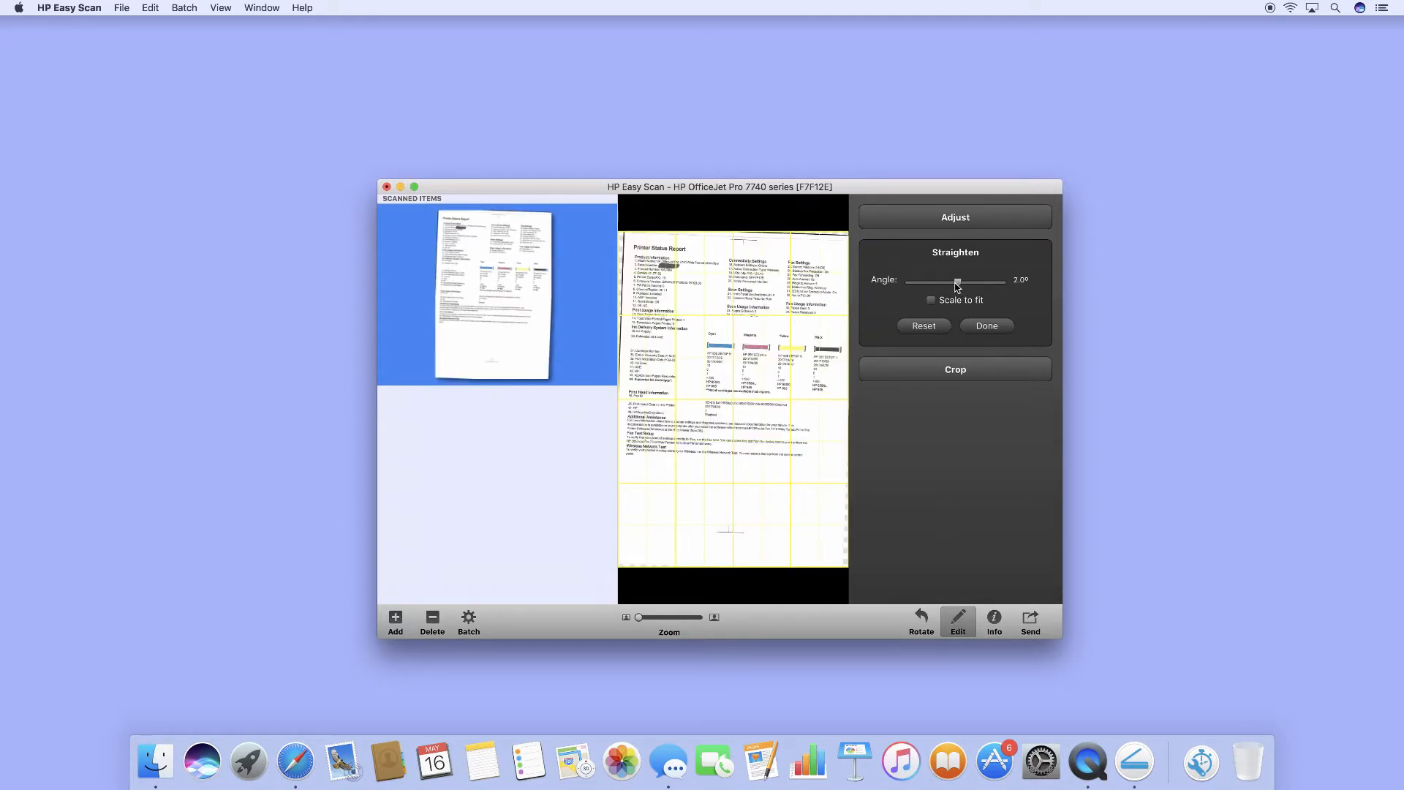
{"action": "left_click_drag", "start_coordinate": [958, 281], "coordinate": [954, 281]}
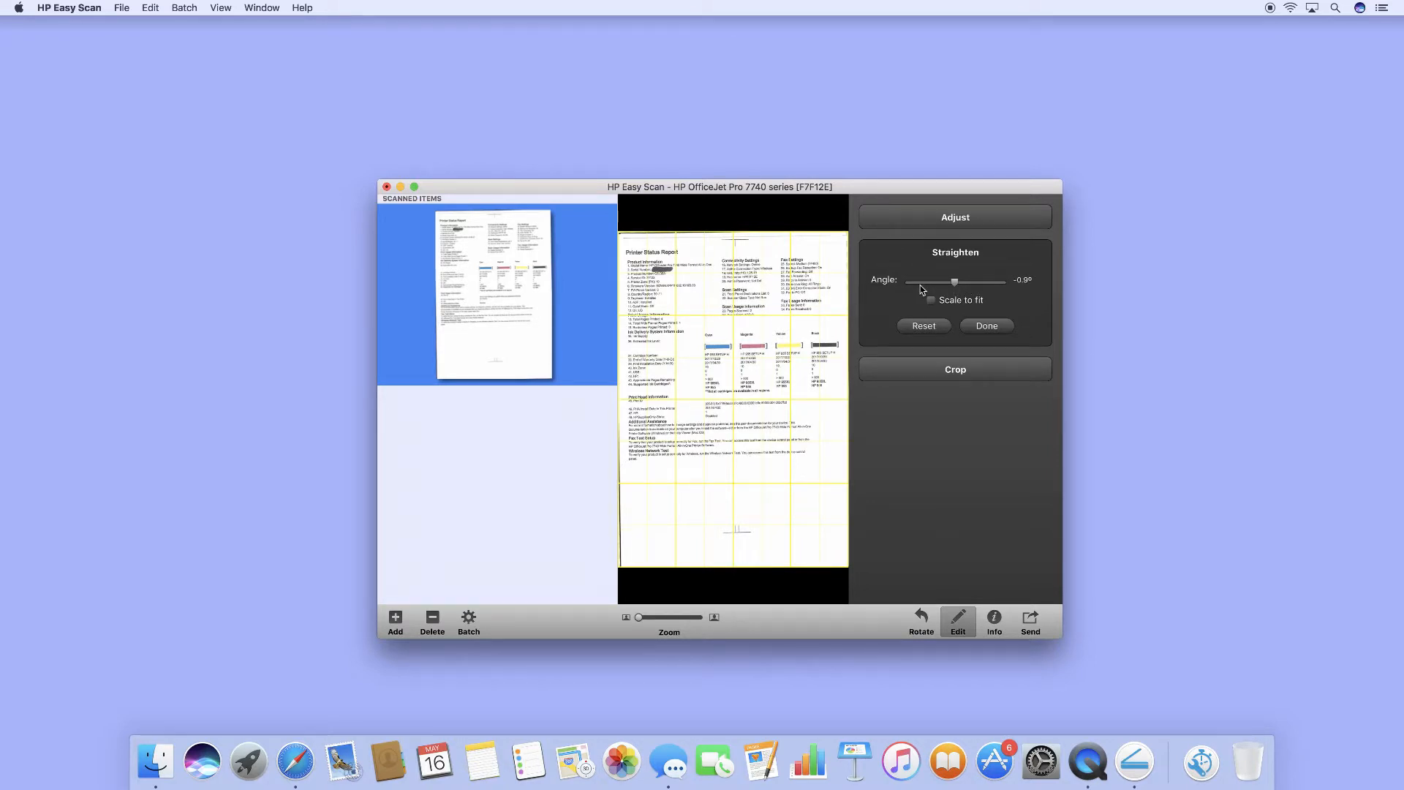
{"action": "left_click_drag", "start_coordinate": [954, 282], "coordinate": [954, 283]}
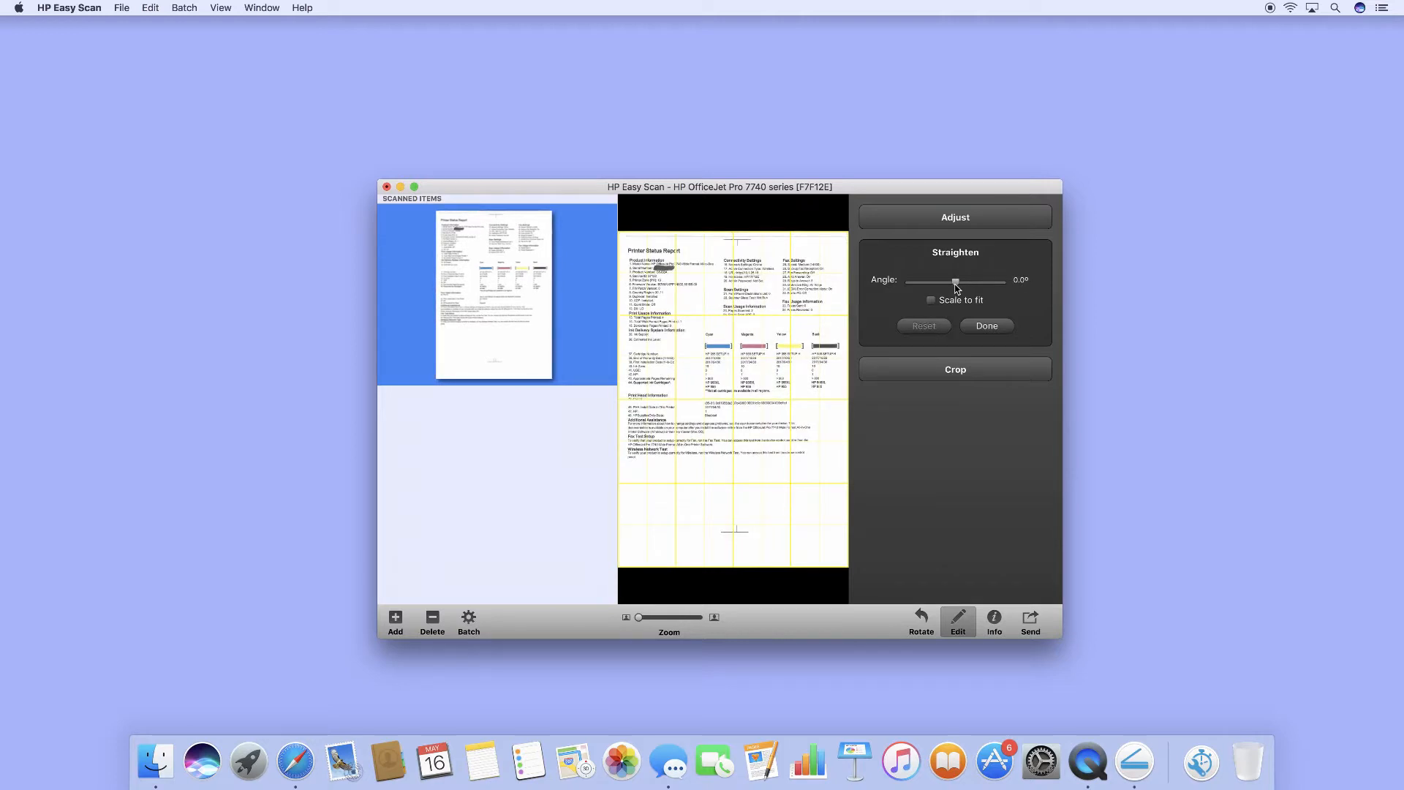
{"action": "mouse_move", "coordinate": [958, 320]}
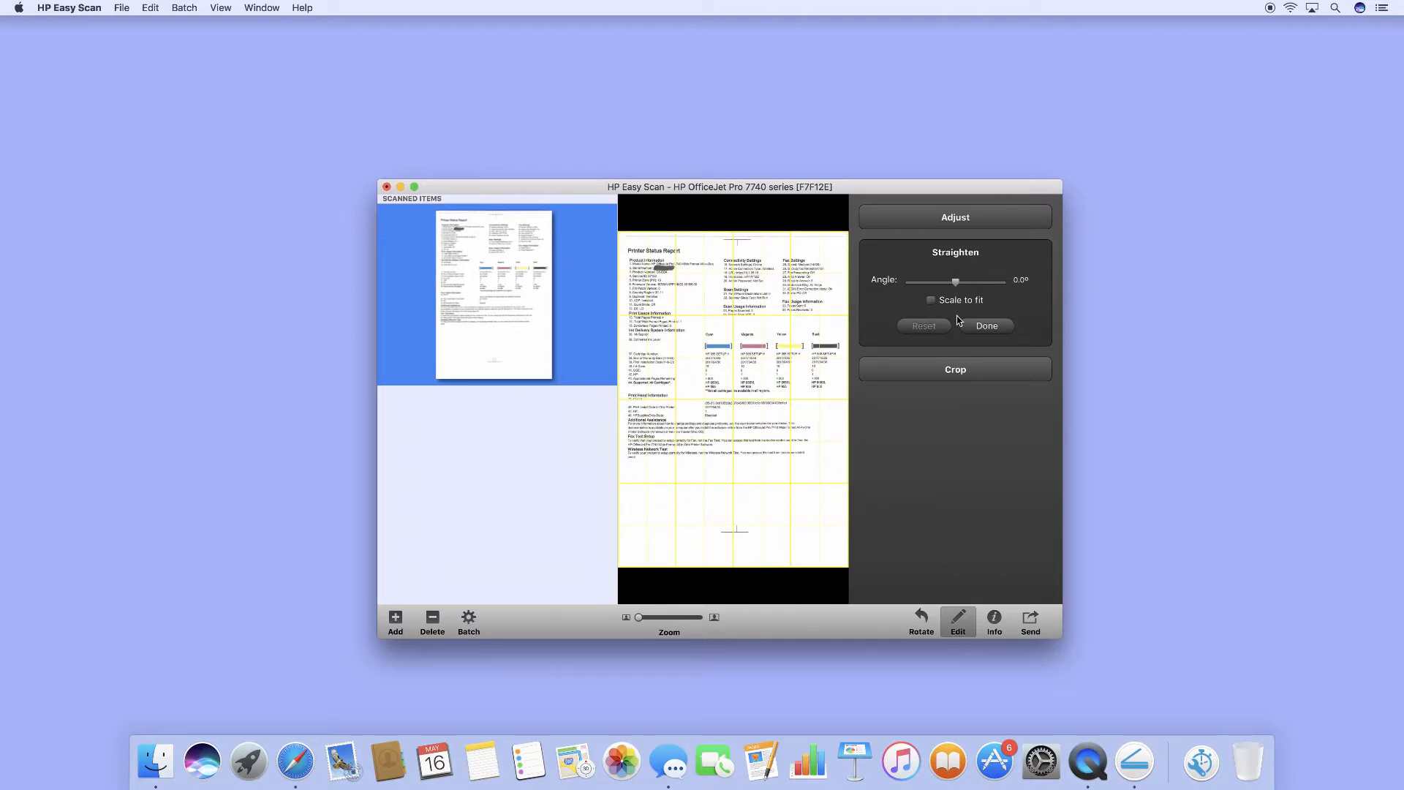
{"action": "left_click", "coordinate": [930, 299]}
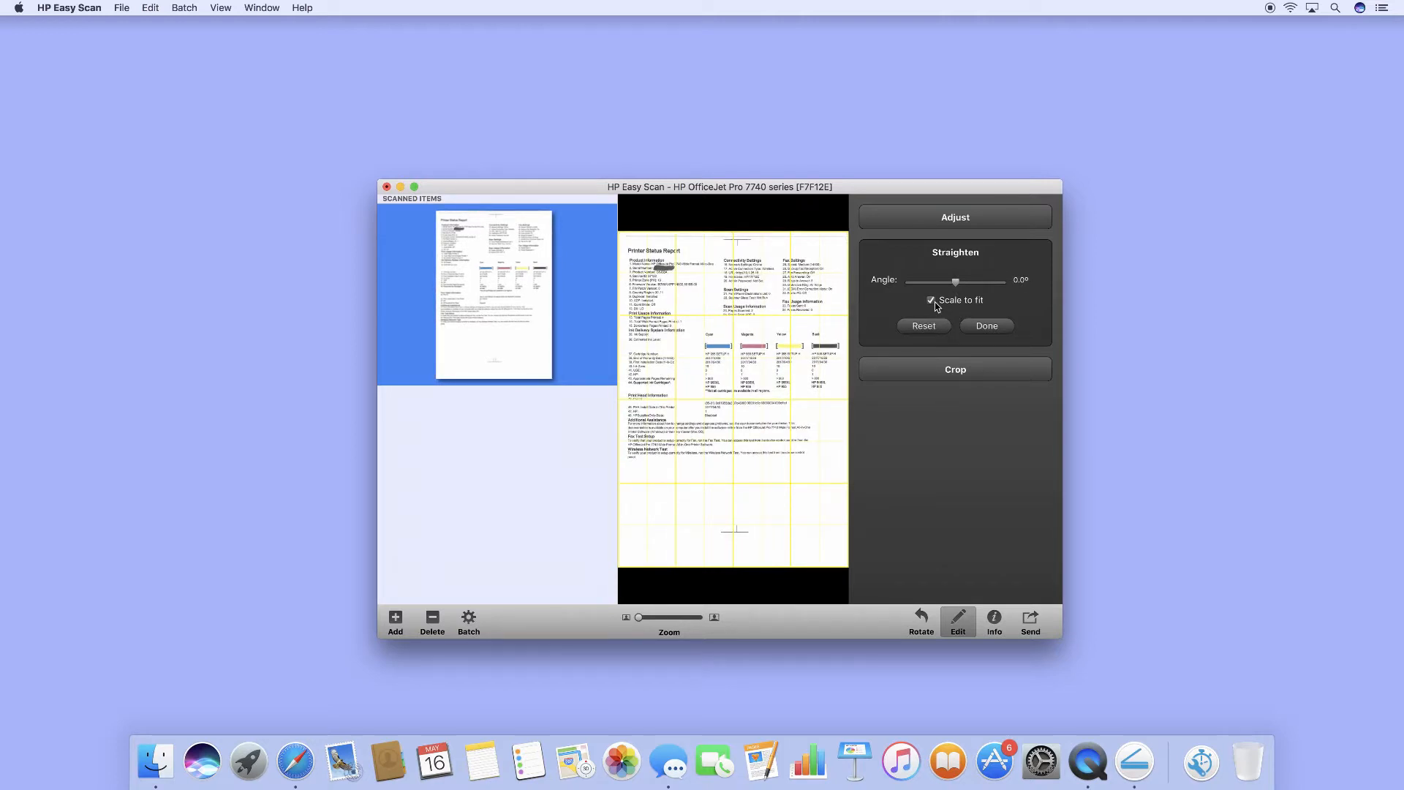
{"action": "left_click", "coordinate": [931, 300]}
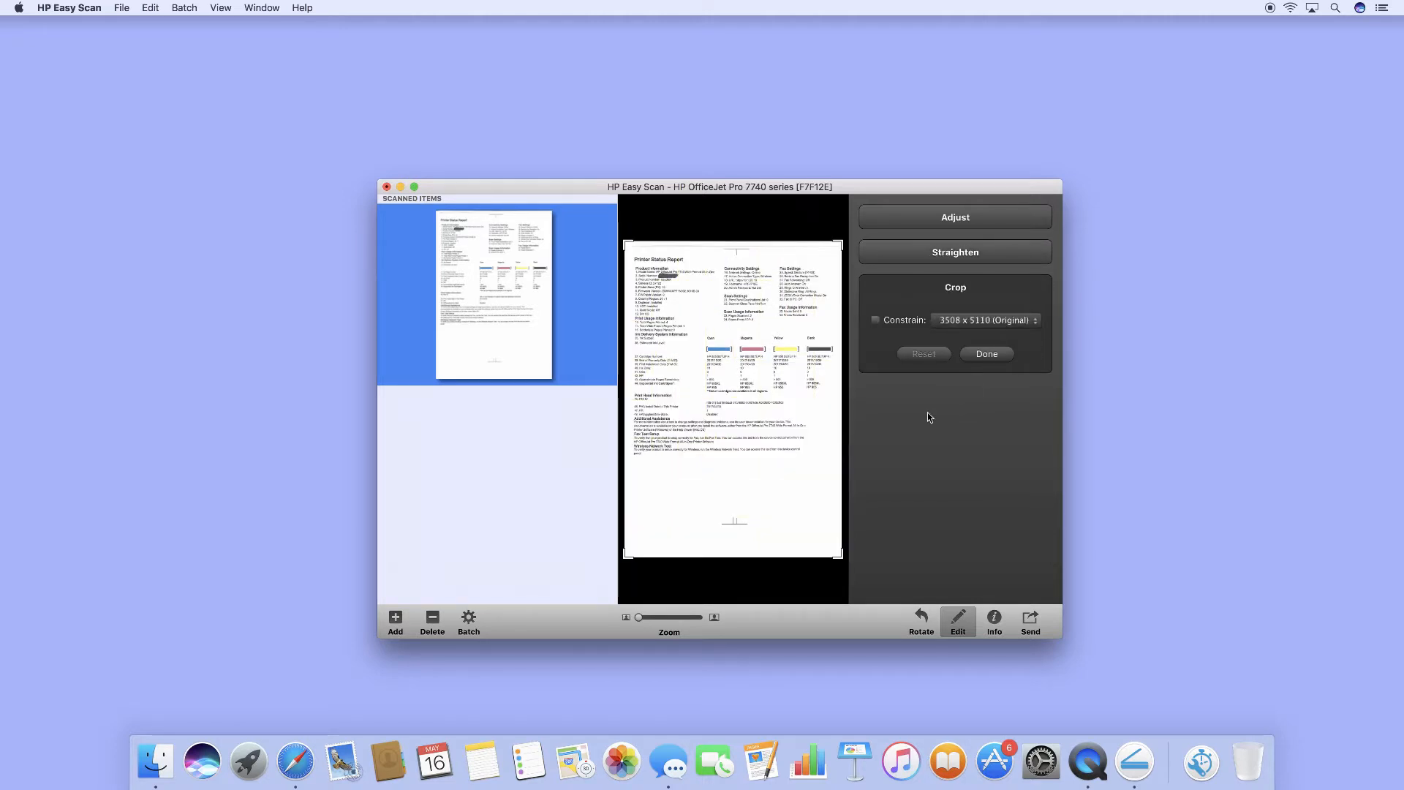
{"action": "mouse_move", "coordinate": [839, 560]}
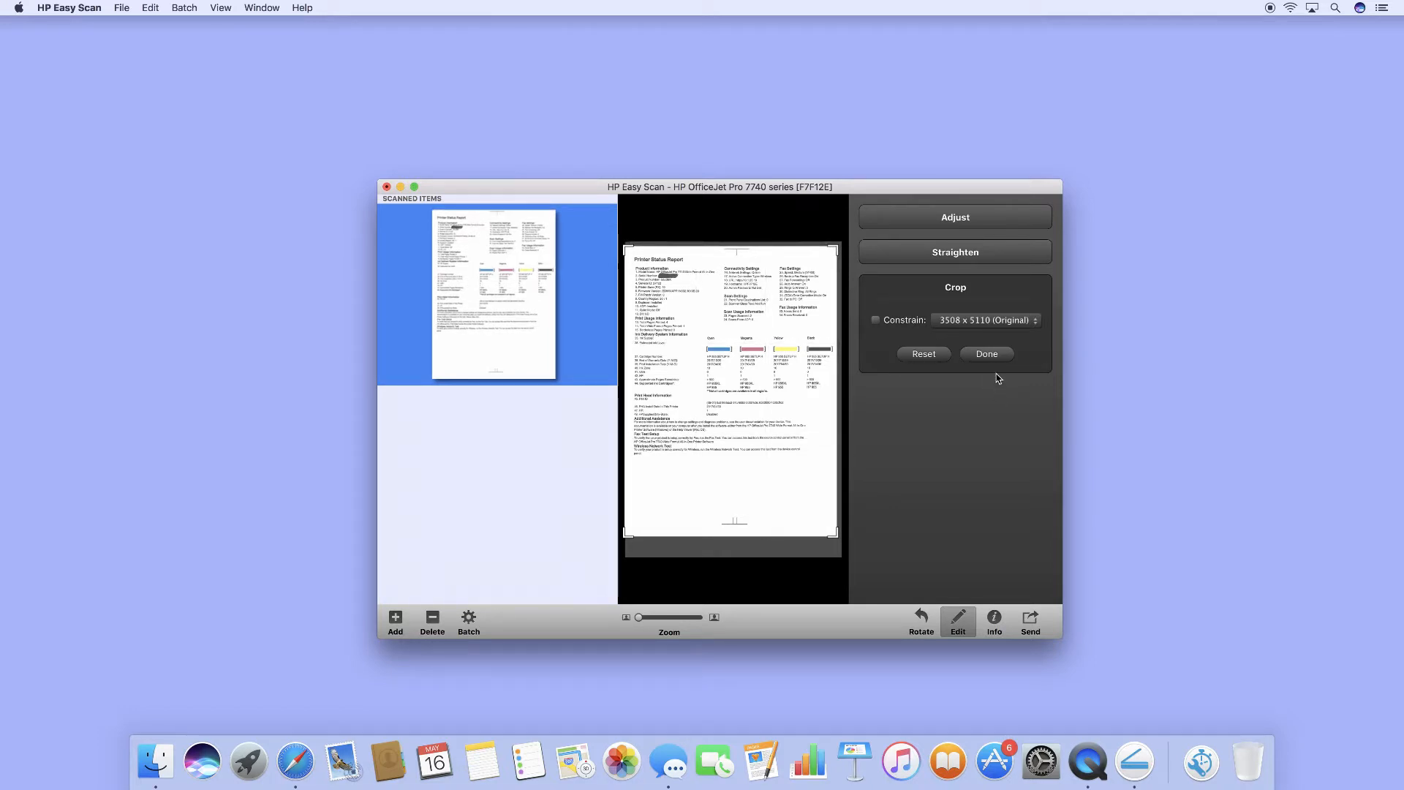
{"action": "mouse_move", "coordinate": [985, 354]}
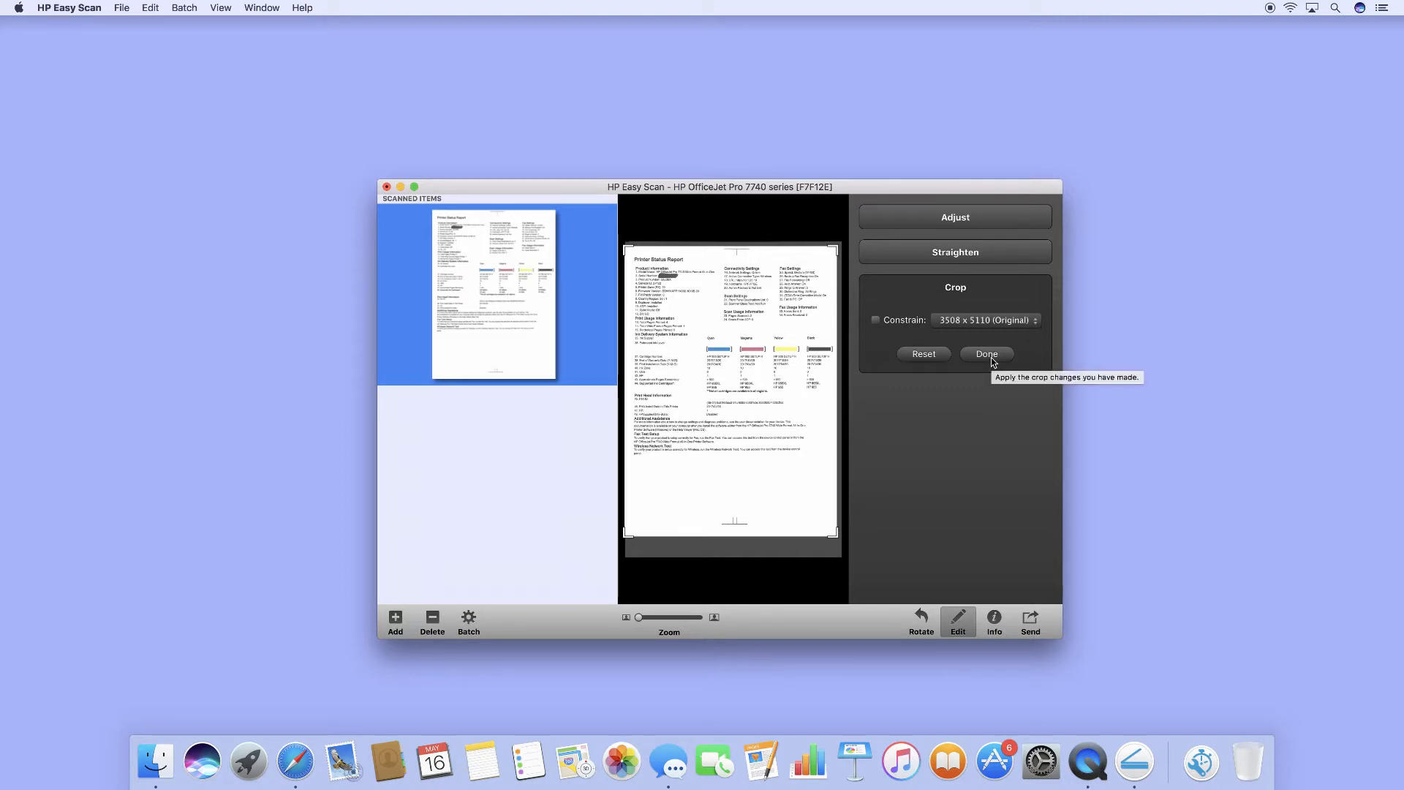
Apply the crop to the status report and collapse the editing sections
{"action": "left_click", "coordinate": [986, 354]}
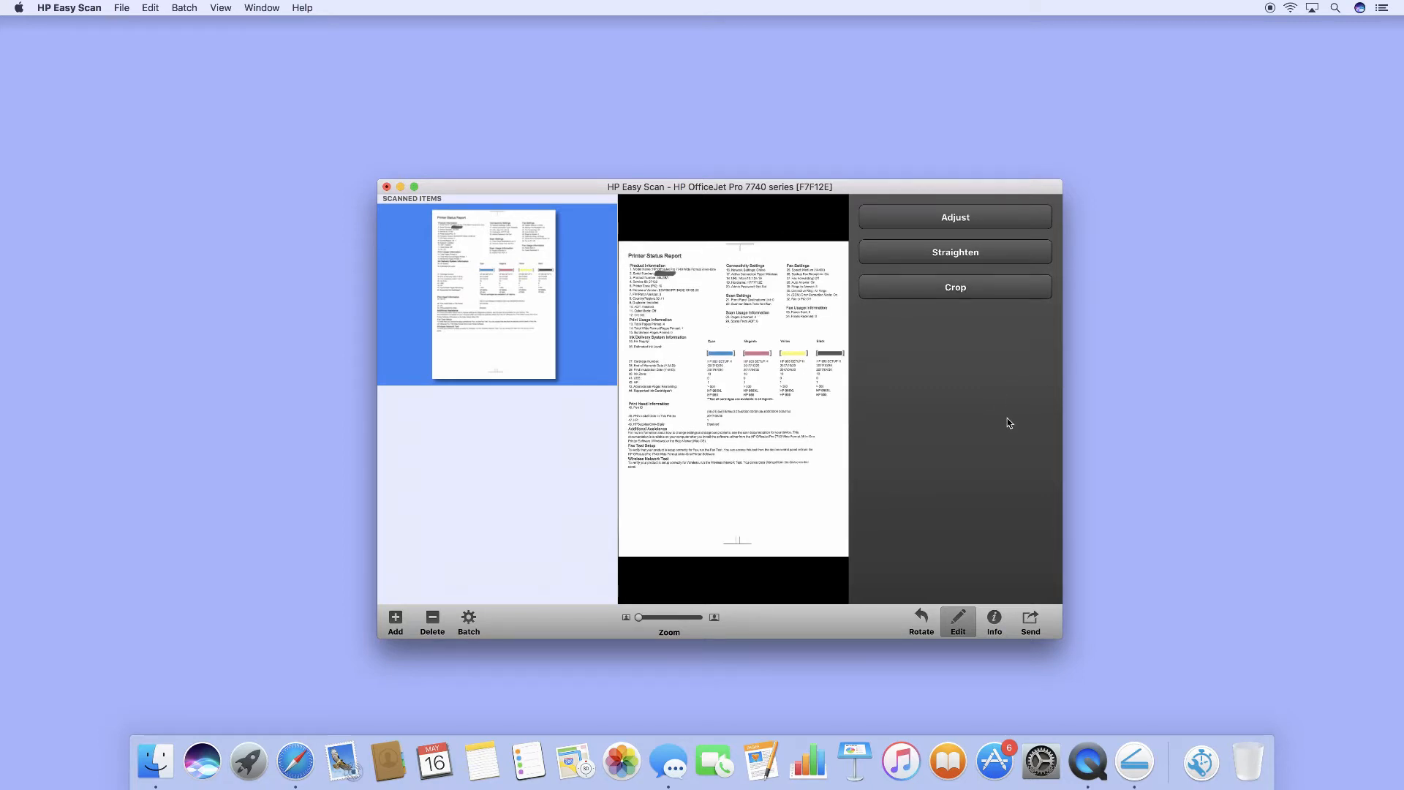
{"action": "left_click", "coordinate": [1030, 622]}
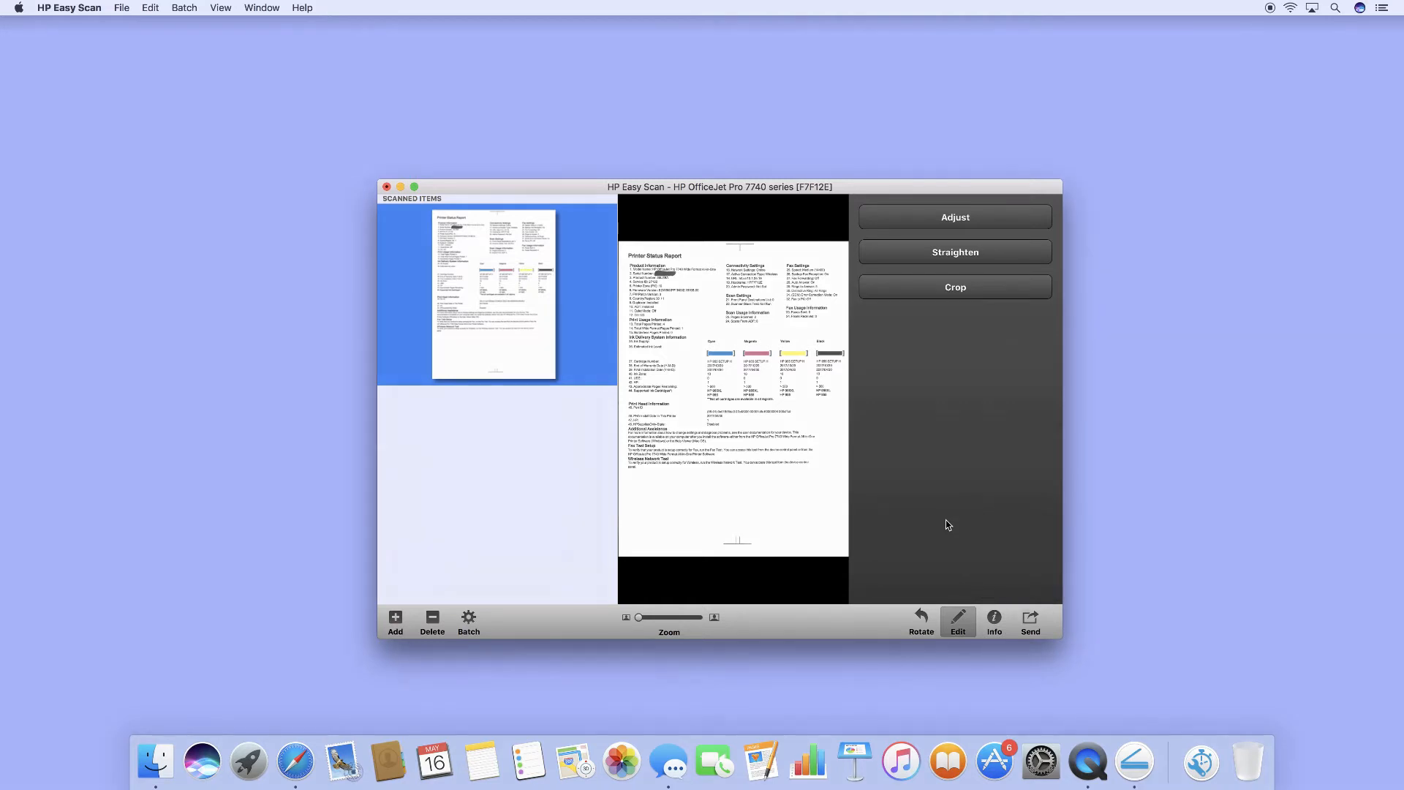
Send all items to Folder, saving Scanned Image to Pictures with TIFF format kept
{"action": "left_click", "coordinate": [1029, 623]}
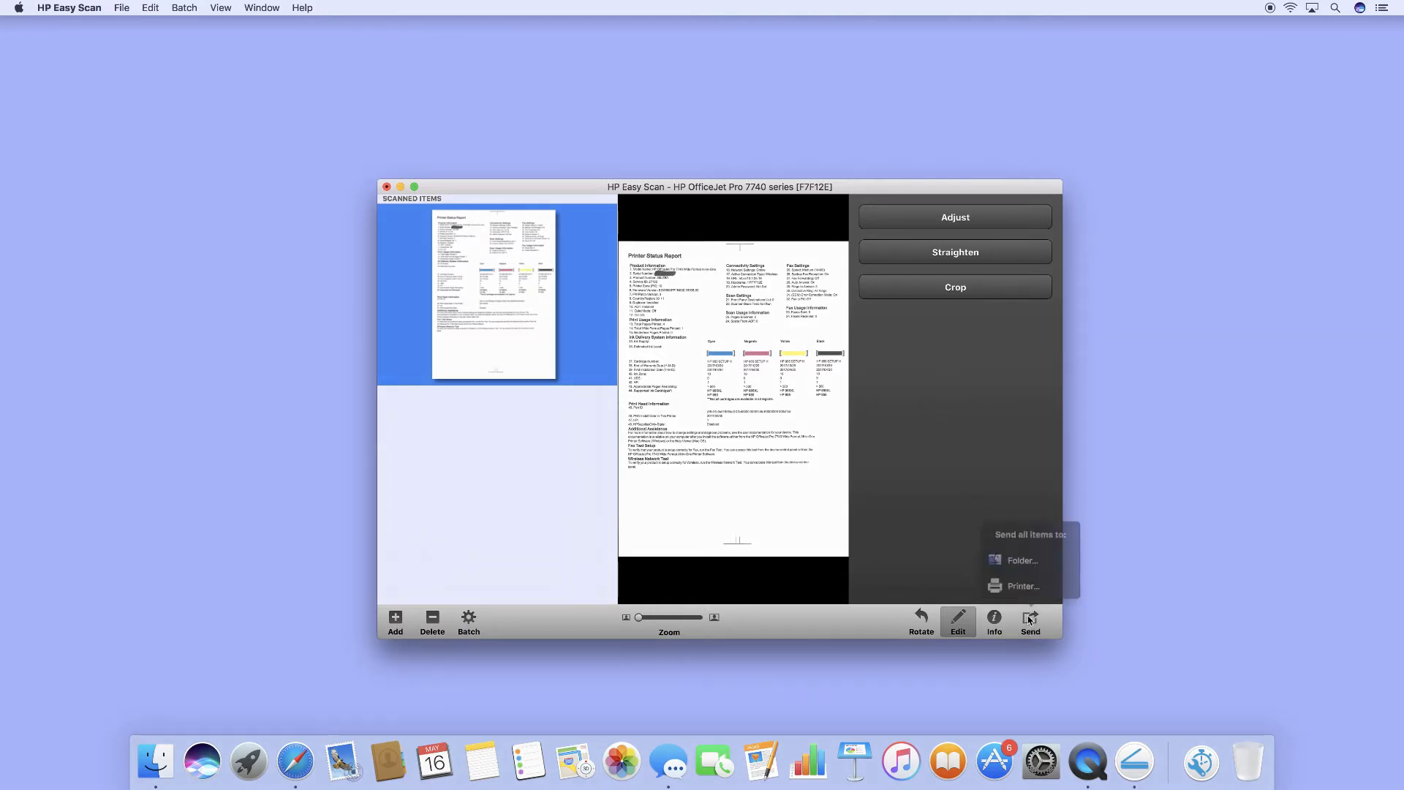
{"action": "mouse_move", "coordinate": [1021, 558]}
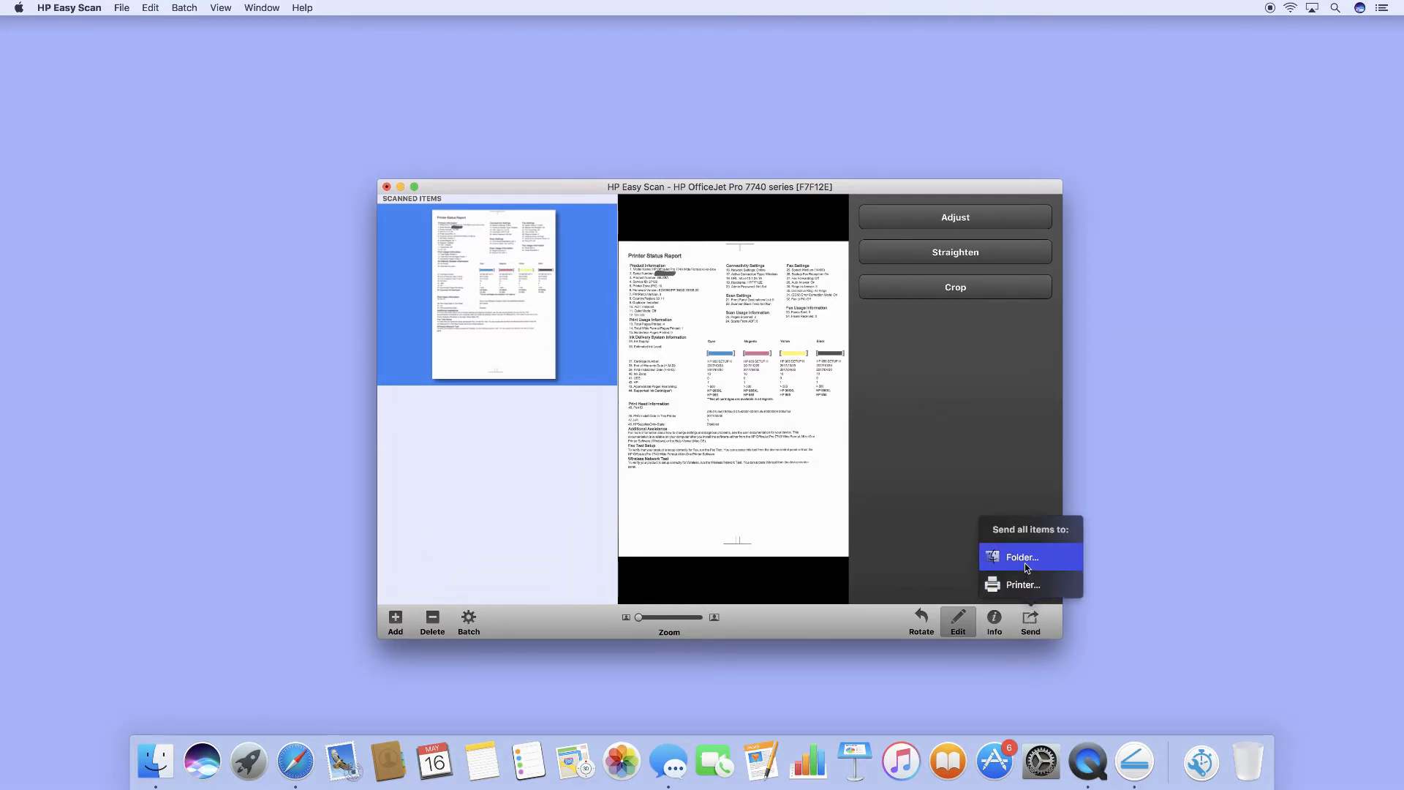
{"action": "left_click", "coordinate": [1022, 558]}
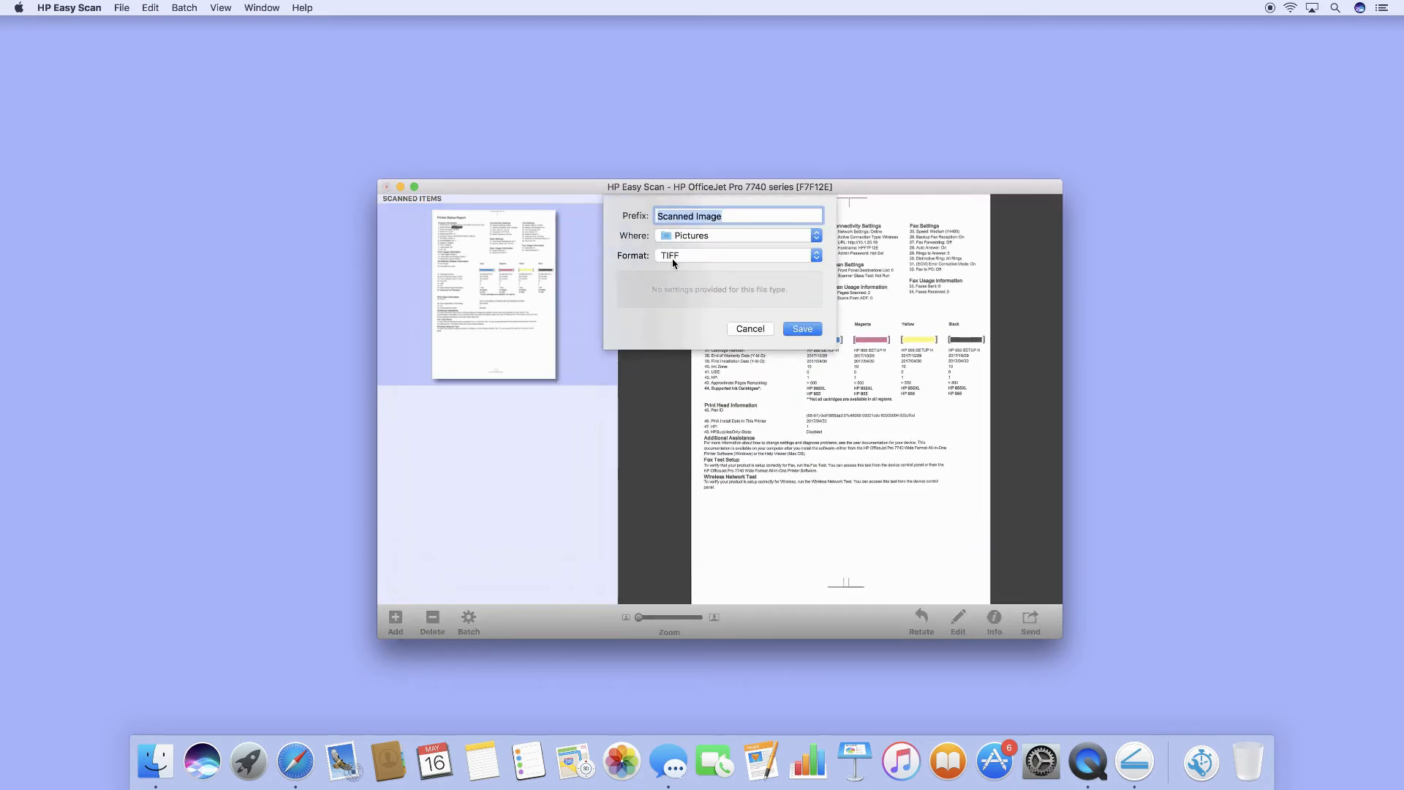
{"action": "mouse_move", "coordinate": [688, 263]}
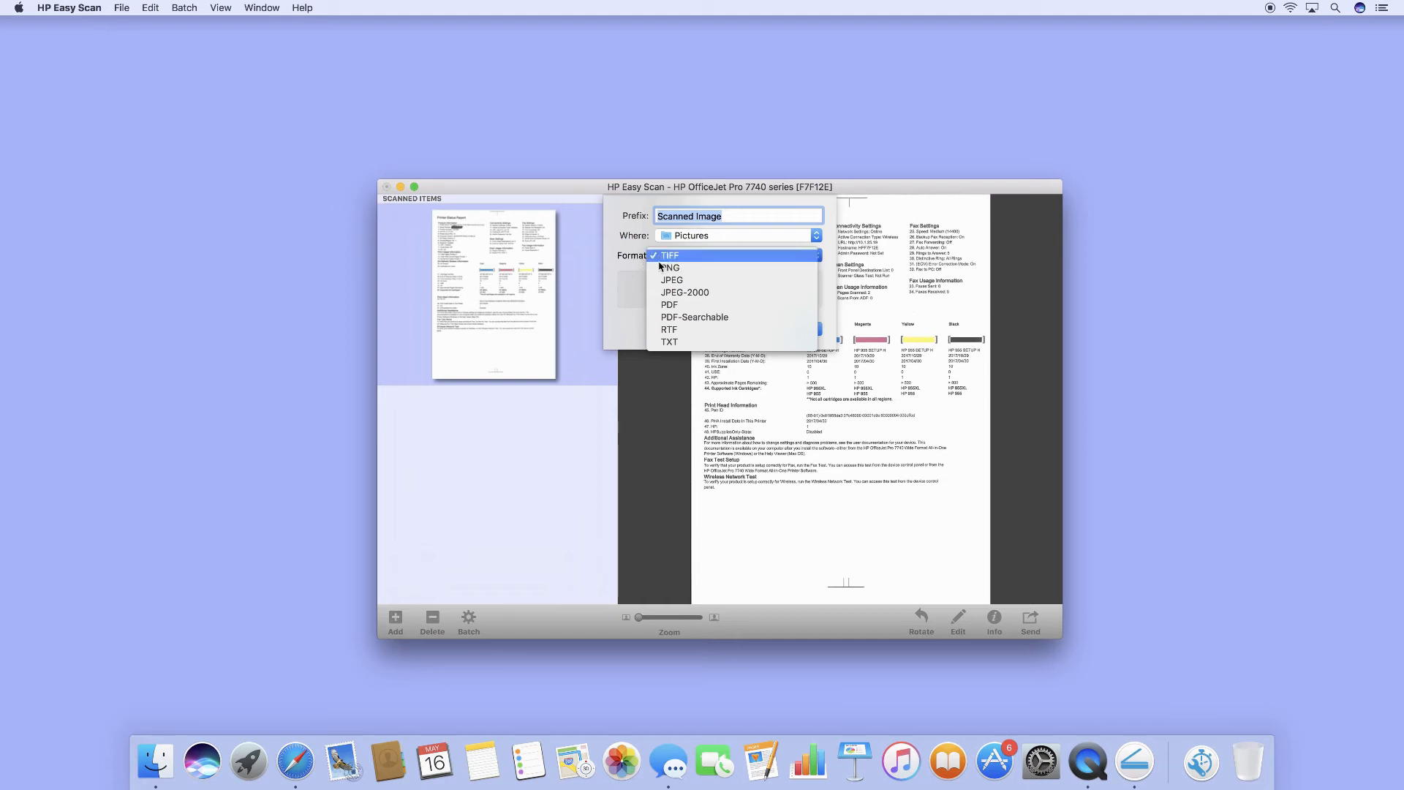
{"action": "left_click", "coordinate": [668, 254]}
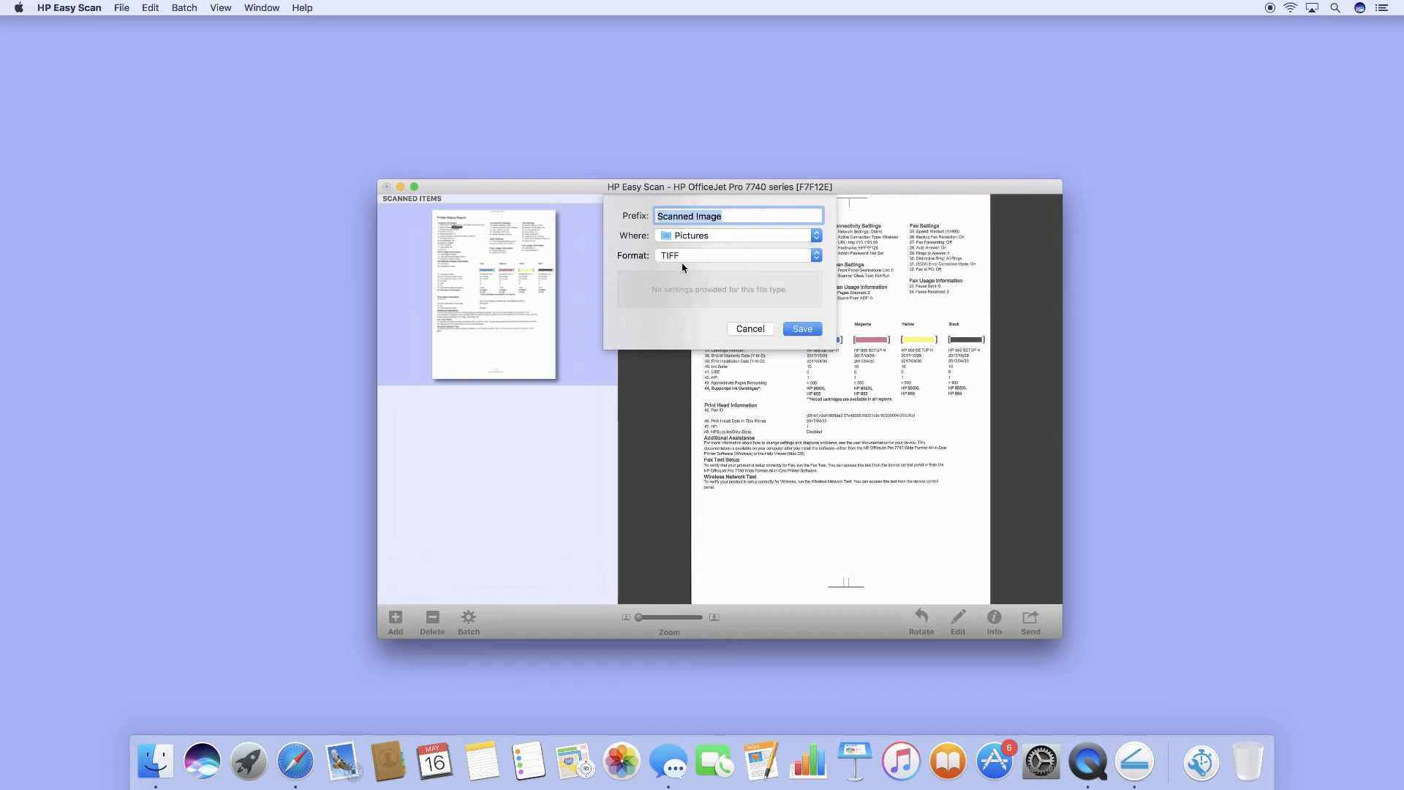